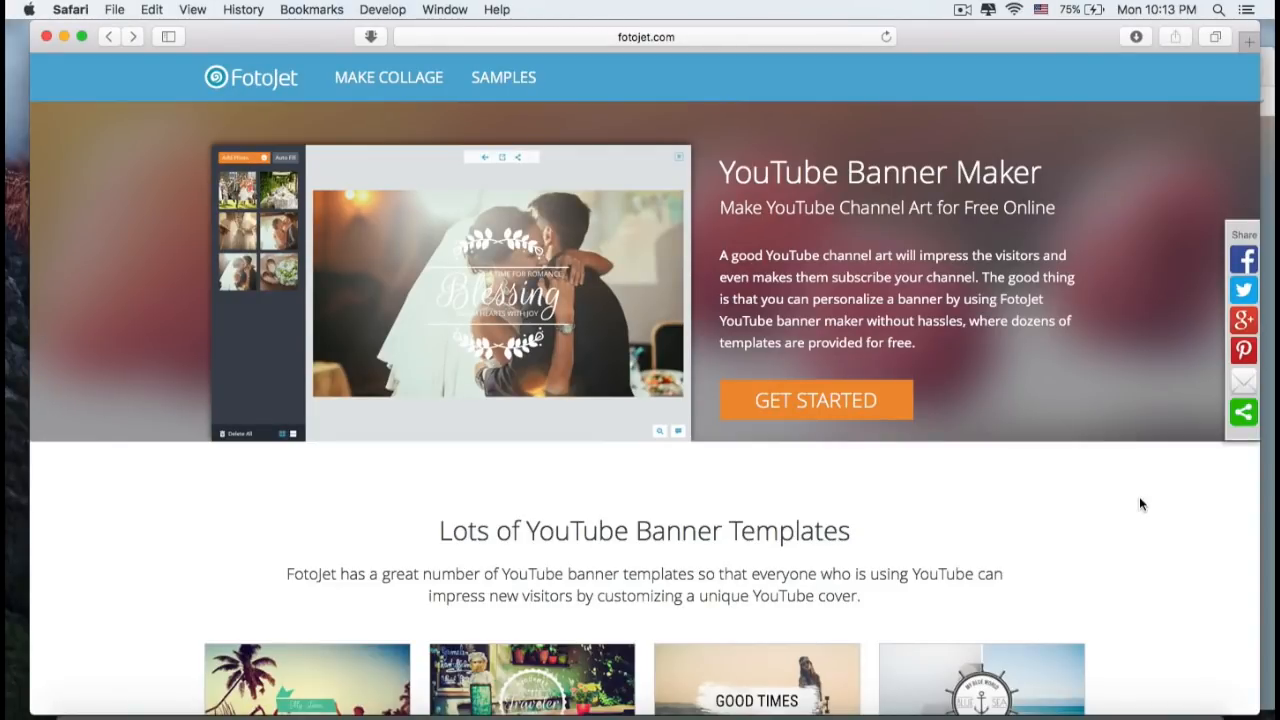
Step: Scroll the FotoJet page and enter the banner editor via Get Started
{"action": "scroll", "scroll_direction": "down", "scroll_amount": 3}
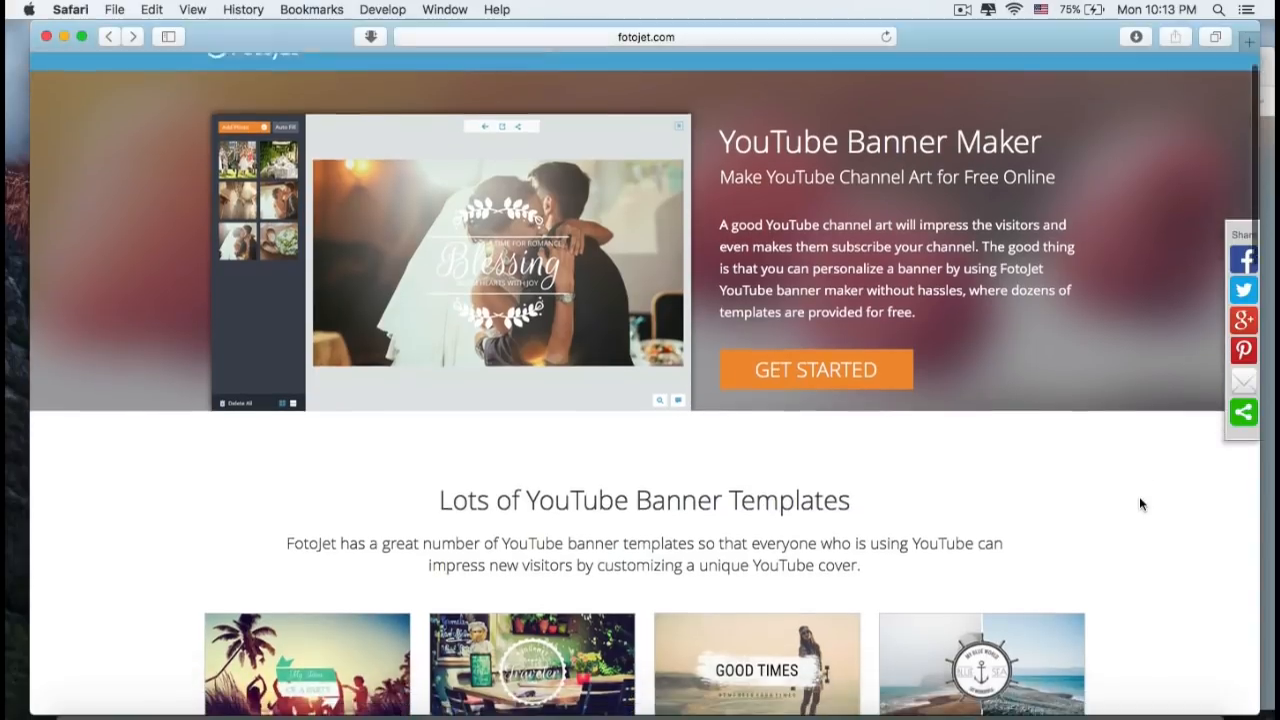
{"action": "scroll", "scroll_direction": "down", "scroll_amount": 3}
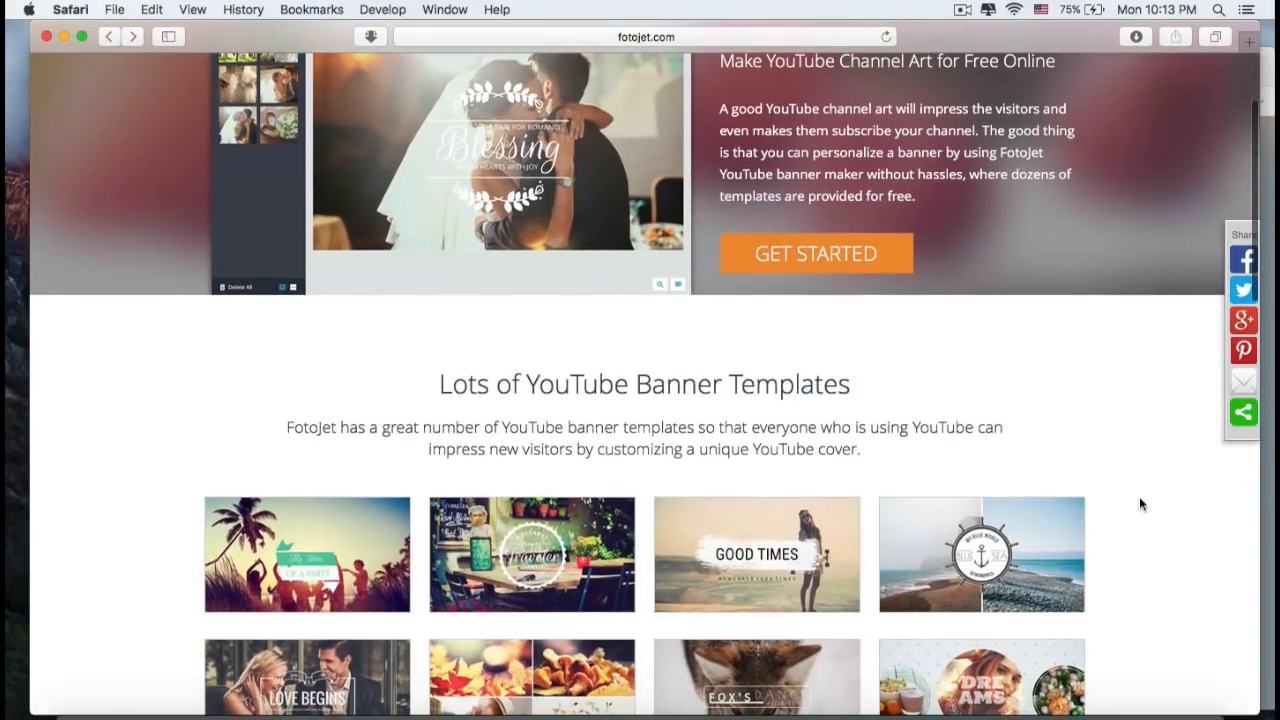
{"action": "scroll", "scroll_direction": "down", "scroll_amount": 3}
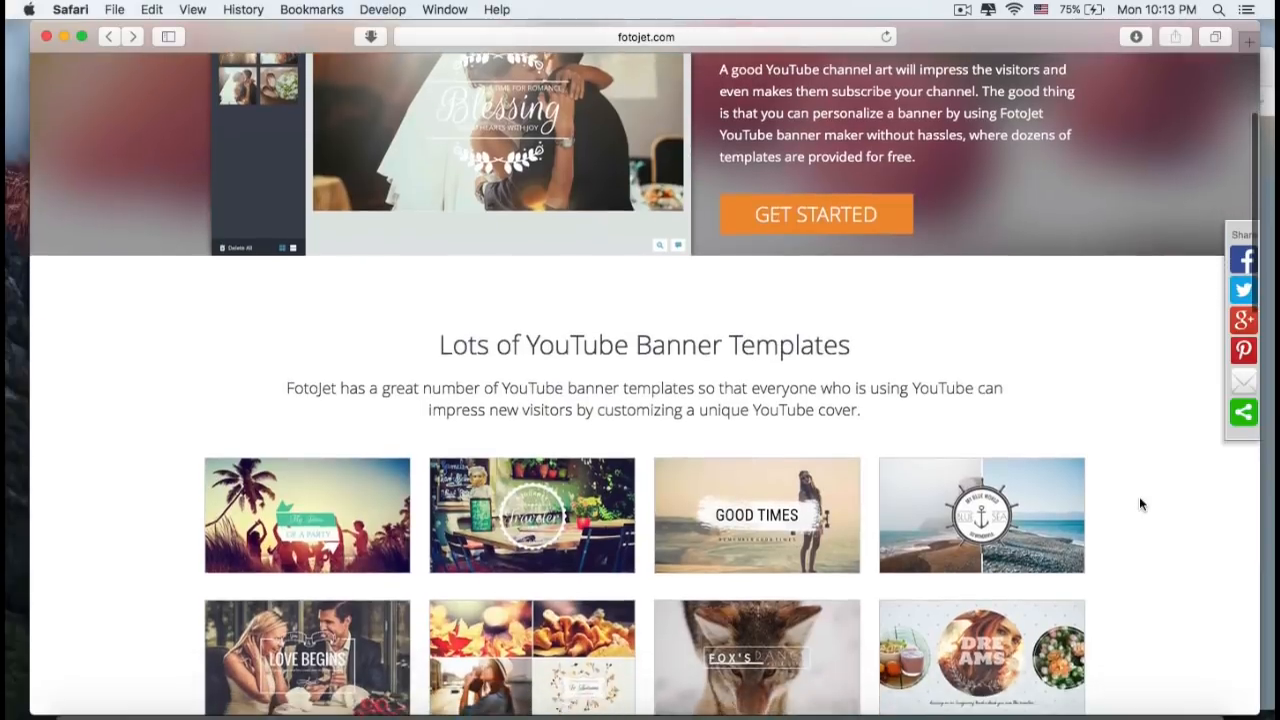
{"action": "scroll", "scroll_direction": "down", "scroll_amount": 3}
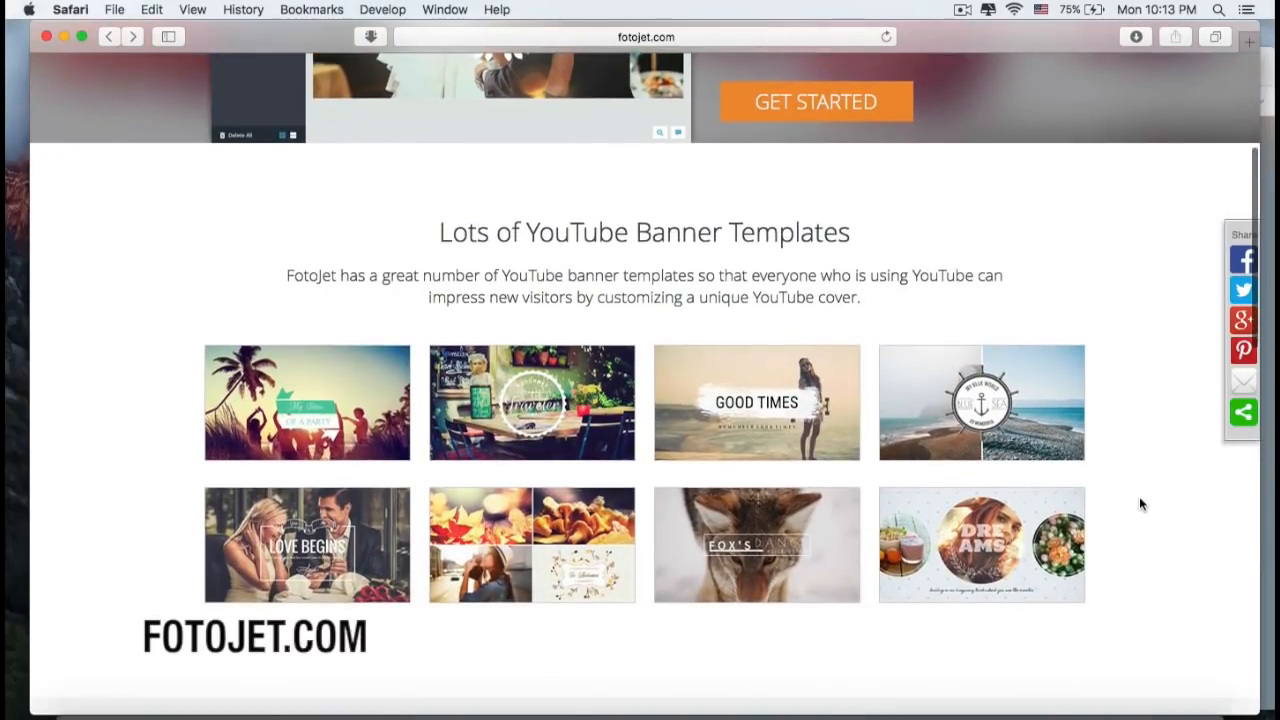
{"action": "scroll", "scroll_direction": "down", "scroll_amount": 3}
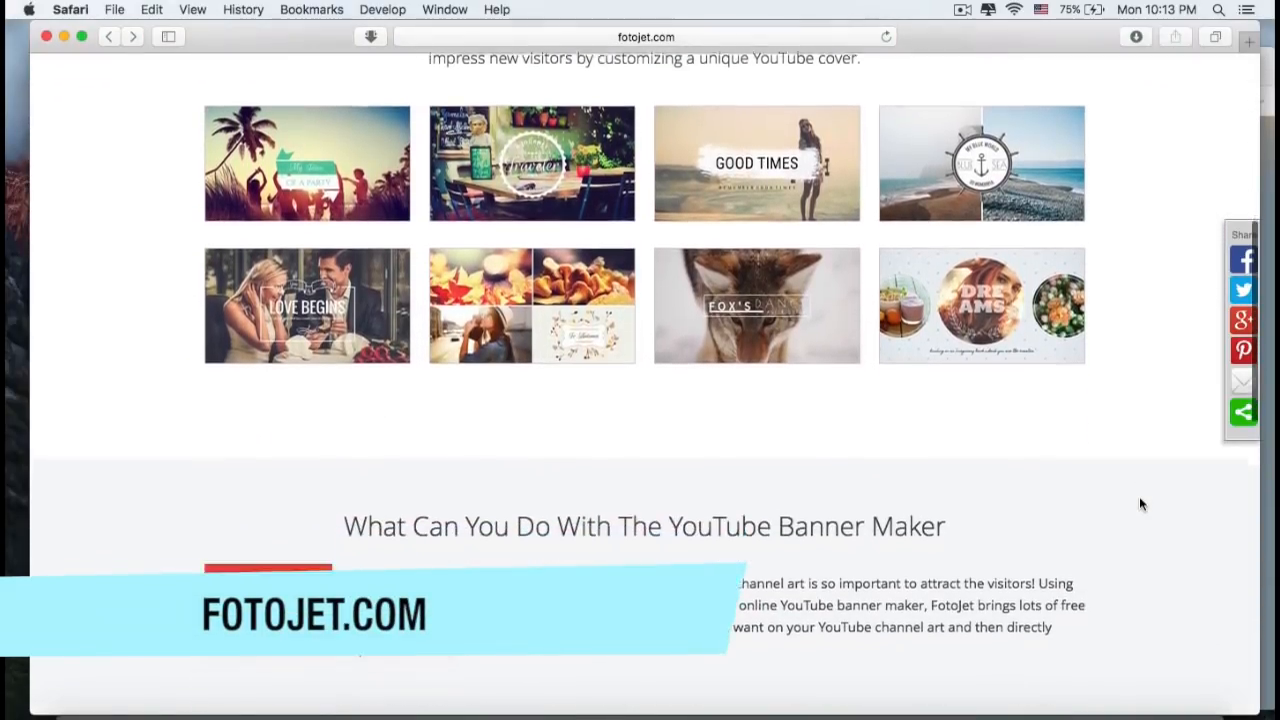
{"action": "scroll", "scroll_direction": "down", "scroll_amount": 3}
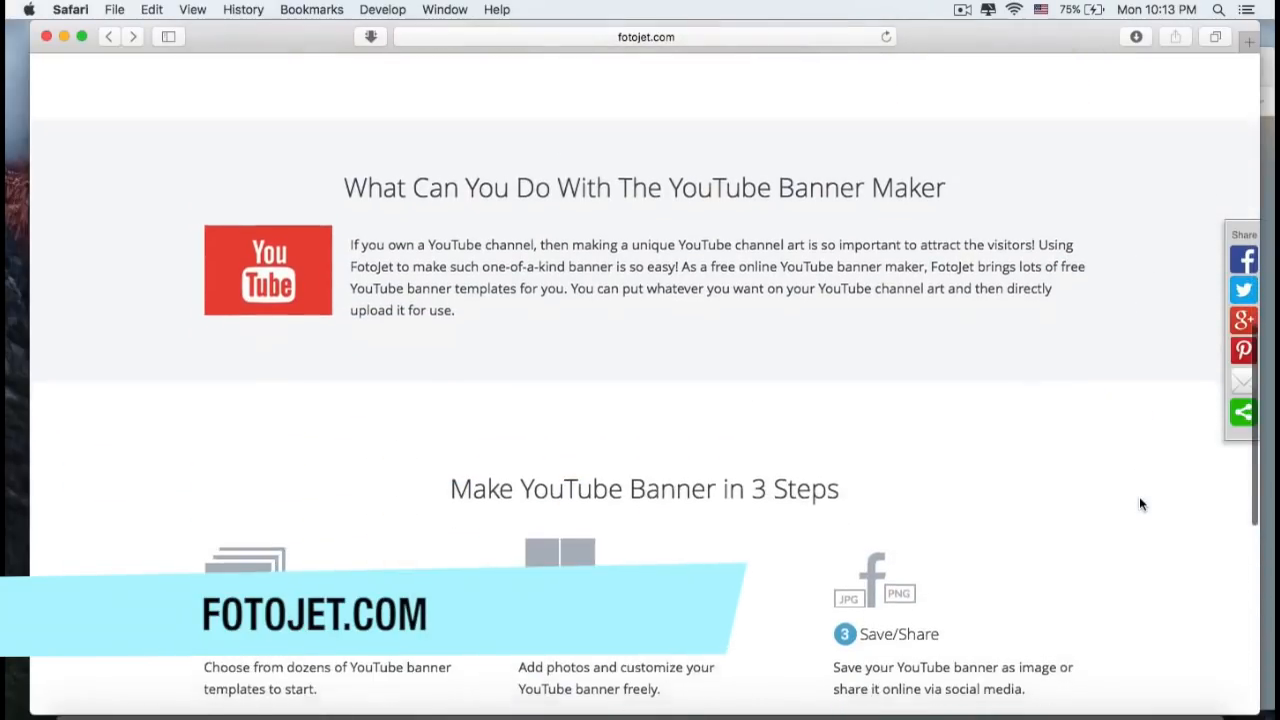
{"action": "scroll", "scroll_direction": "down", "scroll_amount": 3}
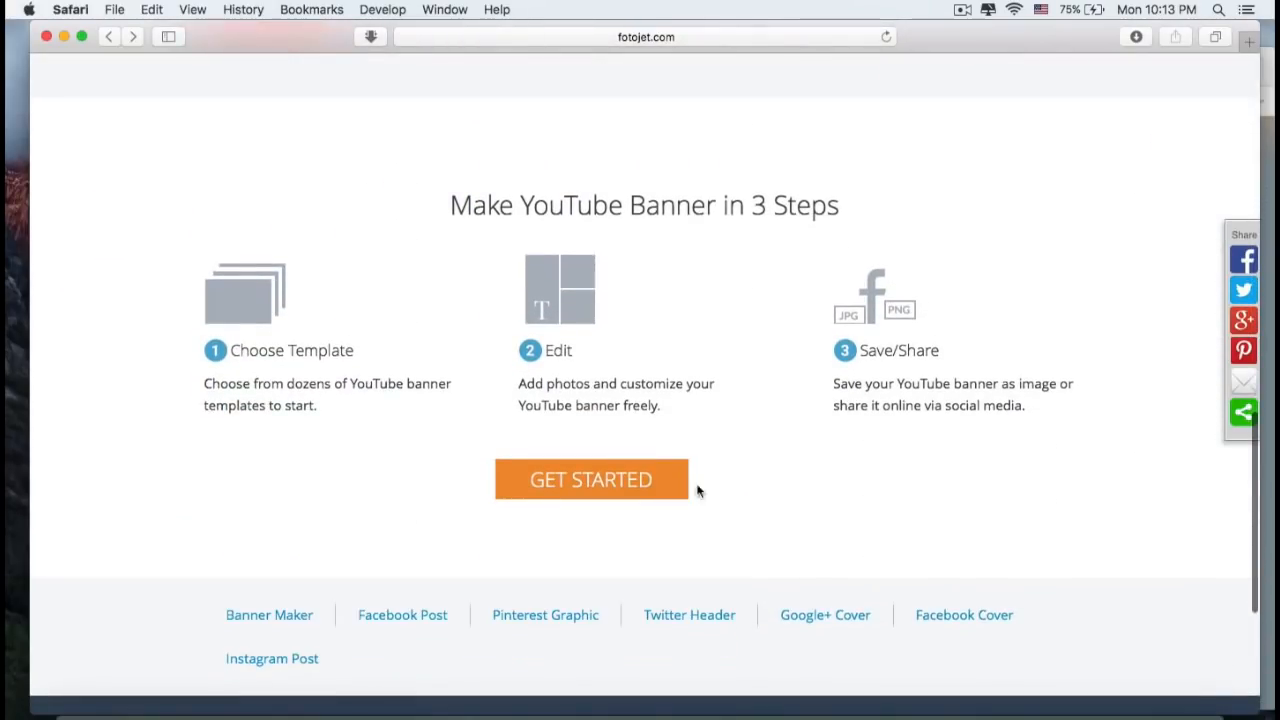
{"action": "left_click", "coordinate": [590, 480]}
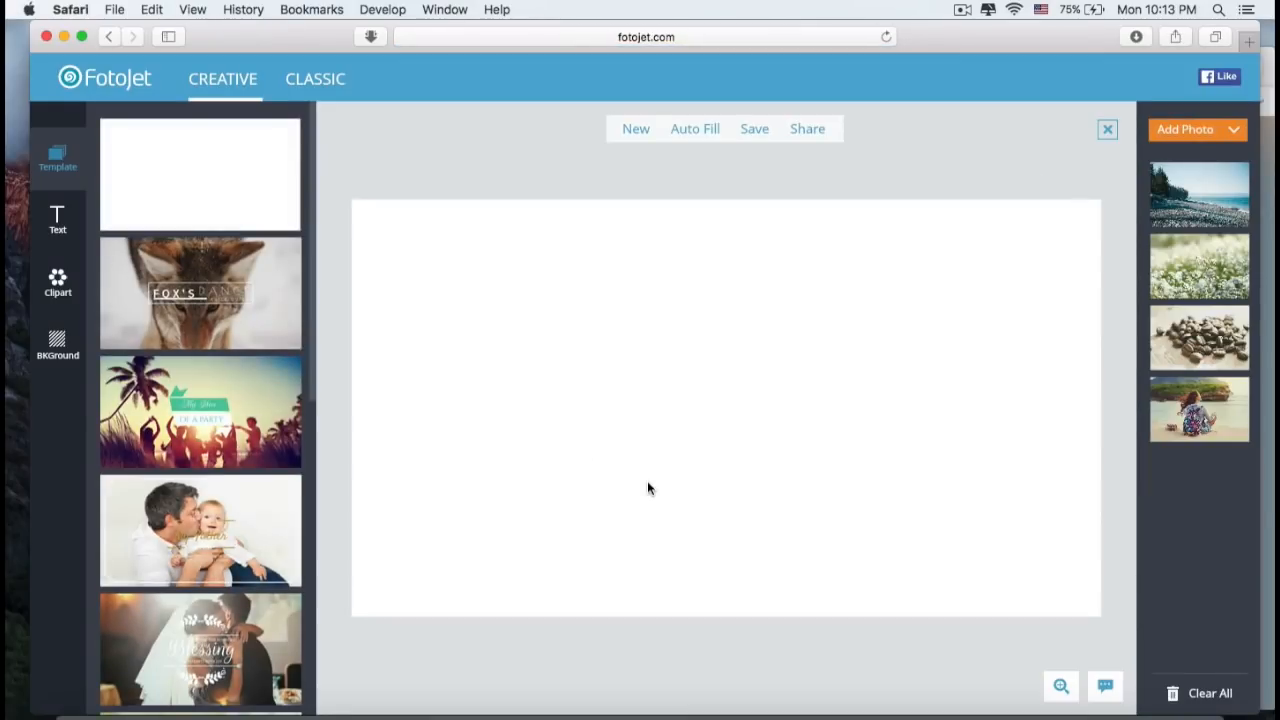
{"action": "mouse_move", "coordinate": [640, 488]}
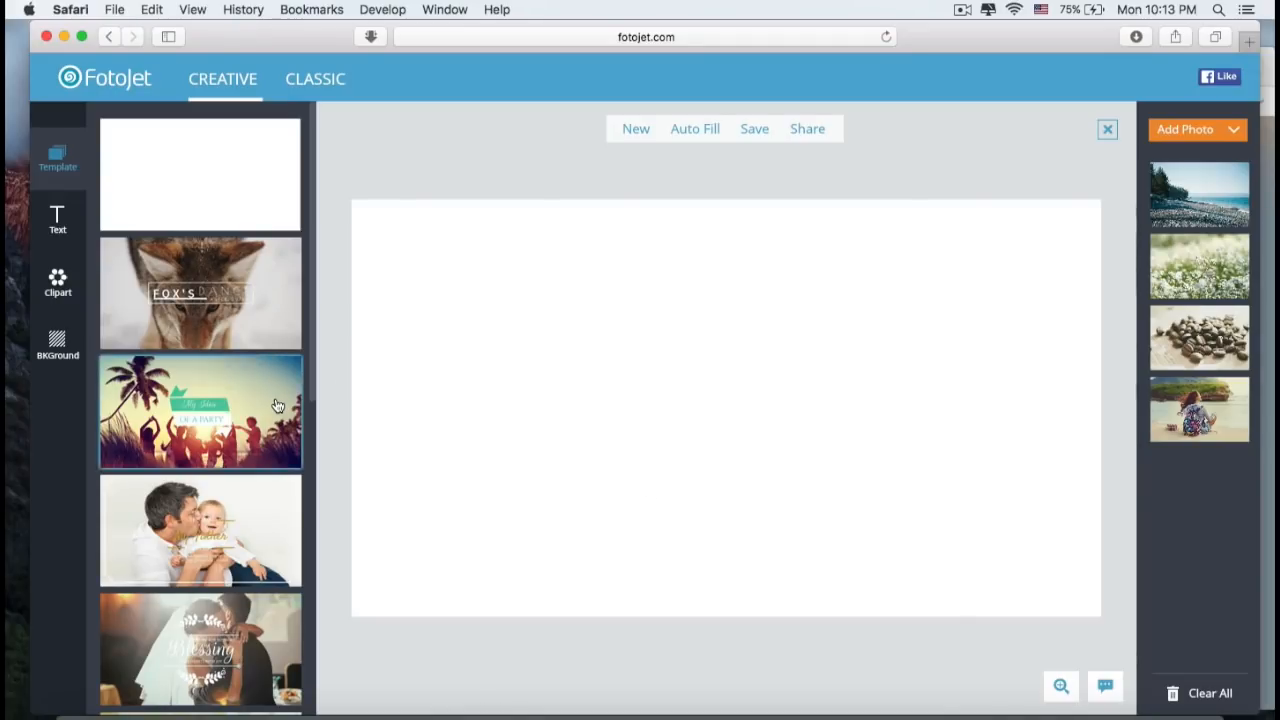
Step: Browse down through the banner template list in the left panel
{"action": "scroll", "scroll_direction": "down", "scroll_amount": 3}
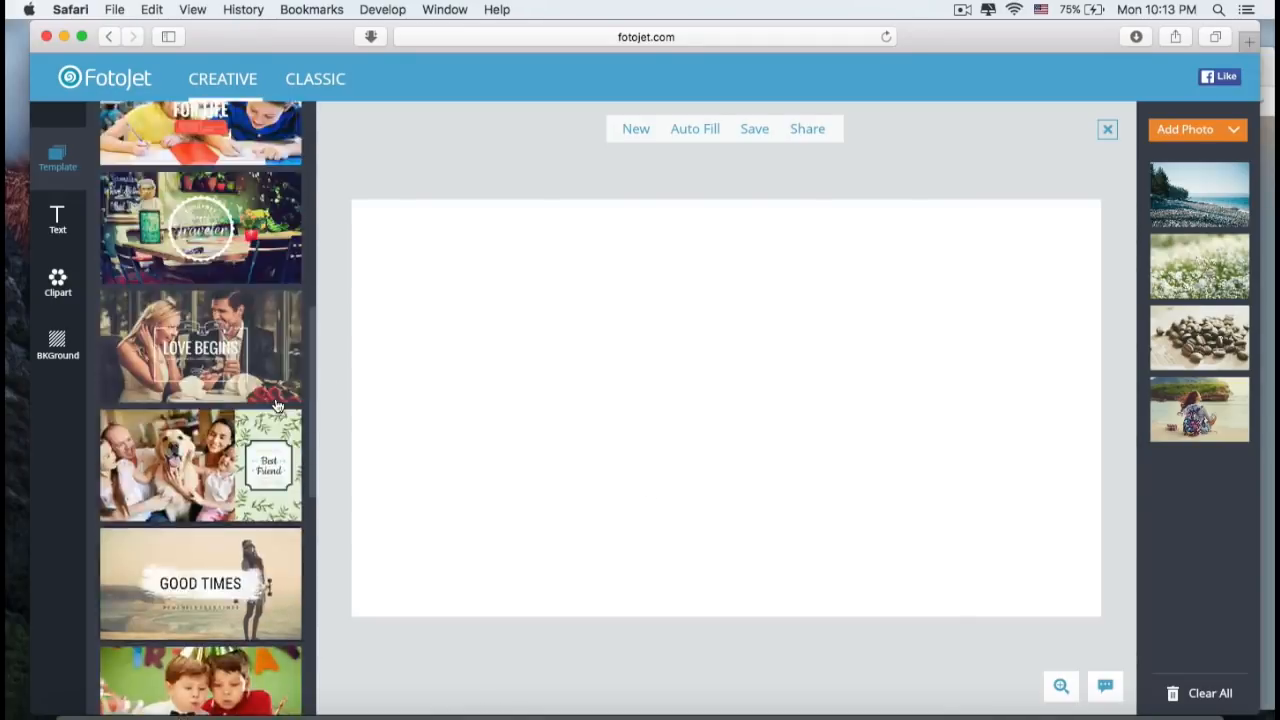
{"action": "scroll", "scroll_direction": "down", "scroll_amount": 3}
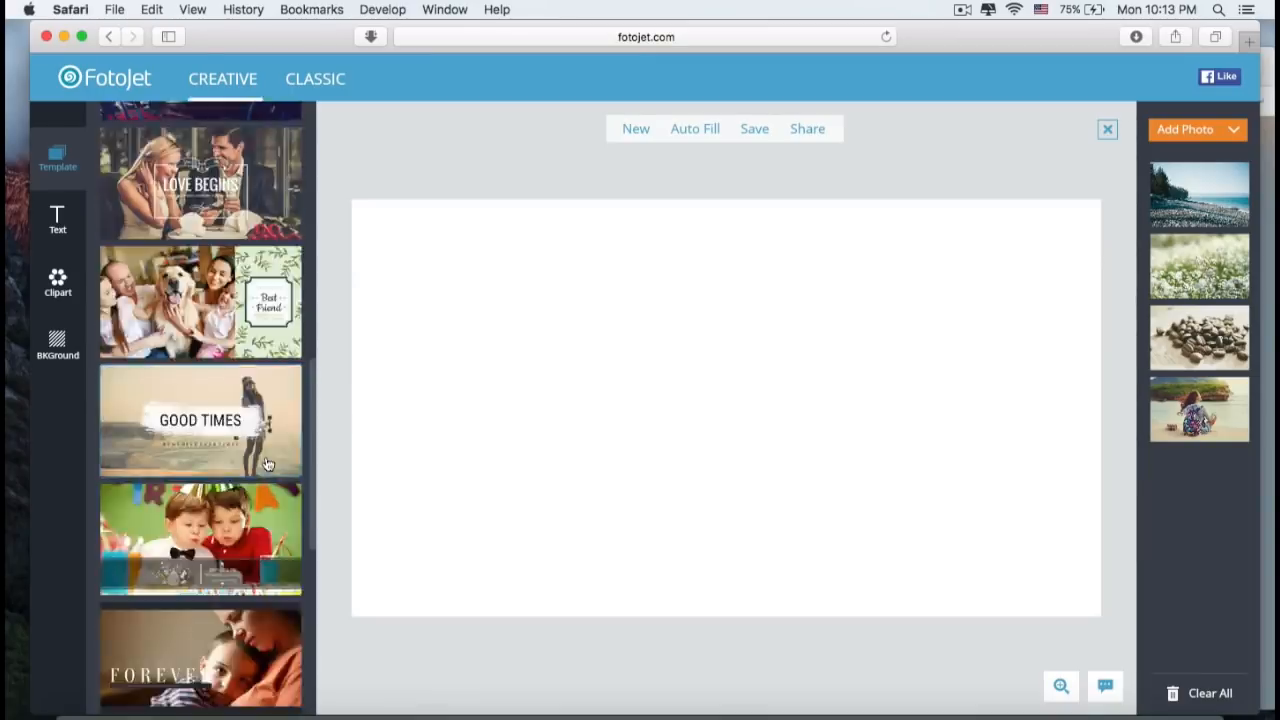
{"action": "scroll", "scroll_direction": "down", "scroll_amount": 3}
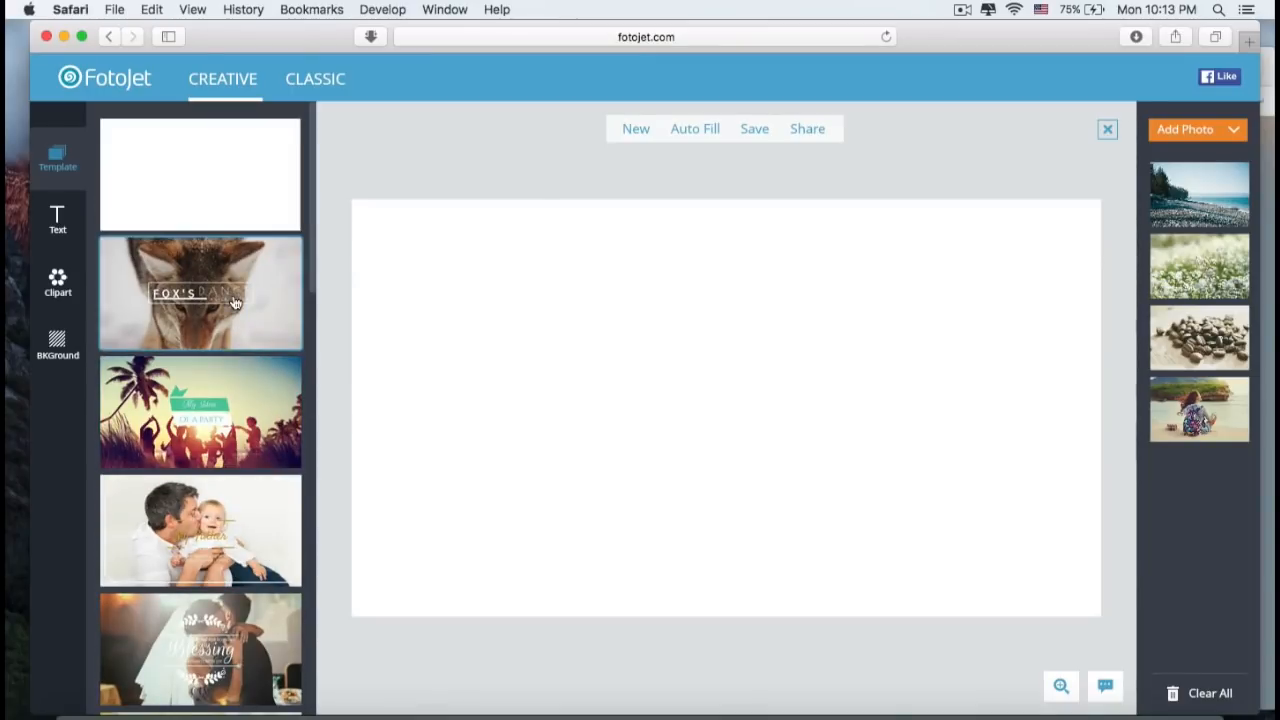
Step: Apply the Fox's Ranch template and begin editing its FOX'S title text
{"action": "left_click", "coordinate": [200, 292]}
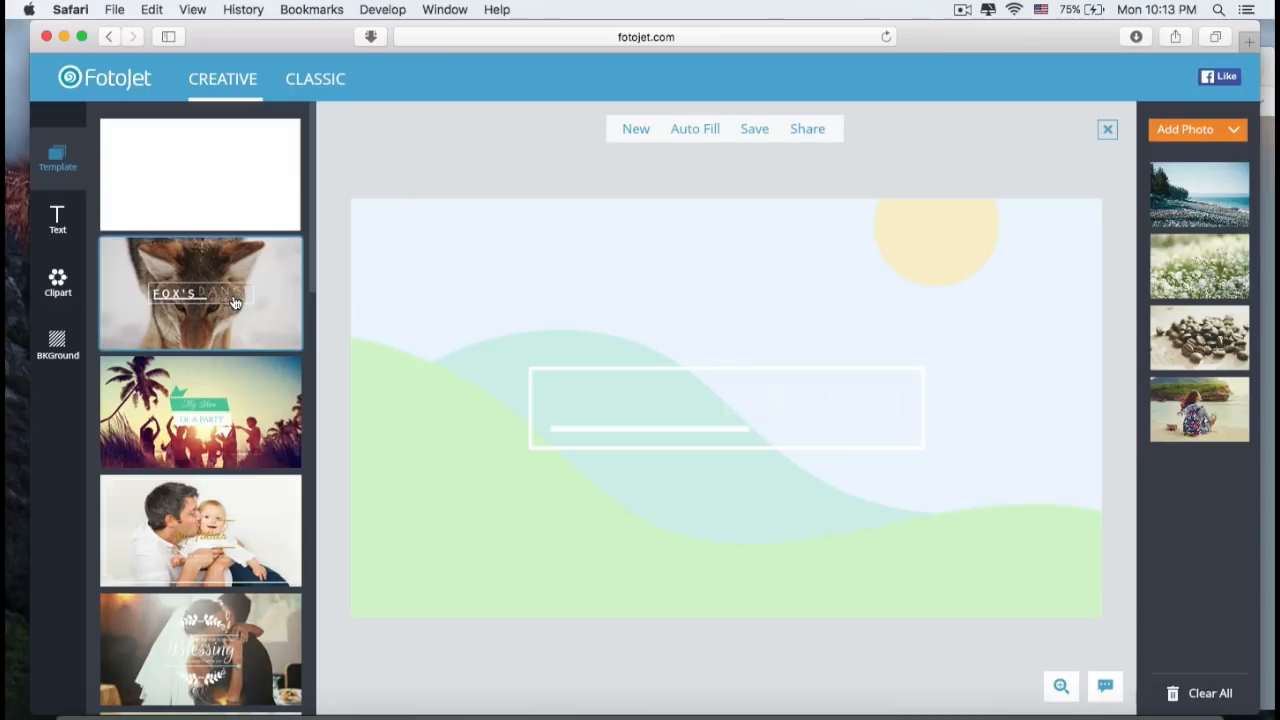
{"action": "left_click", "coordinate": [200, 292]}
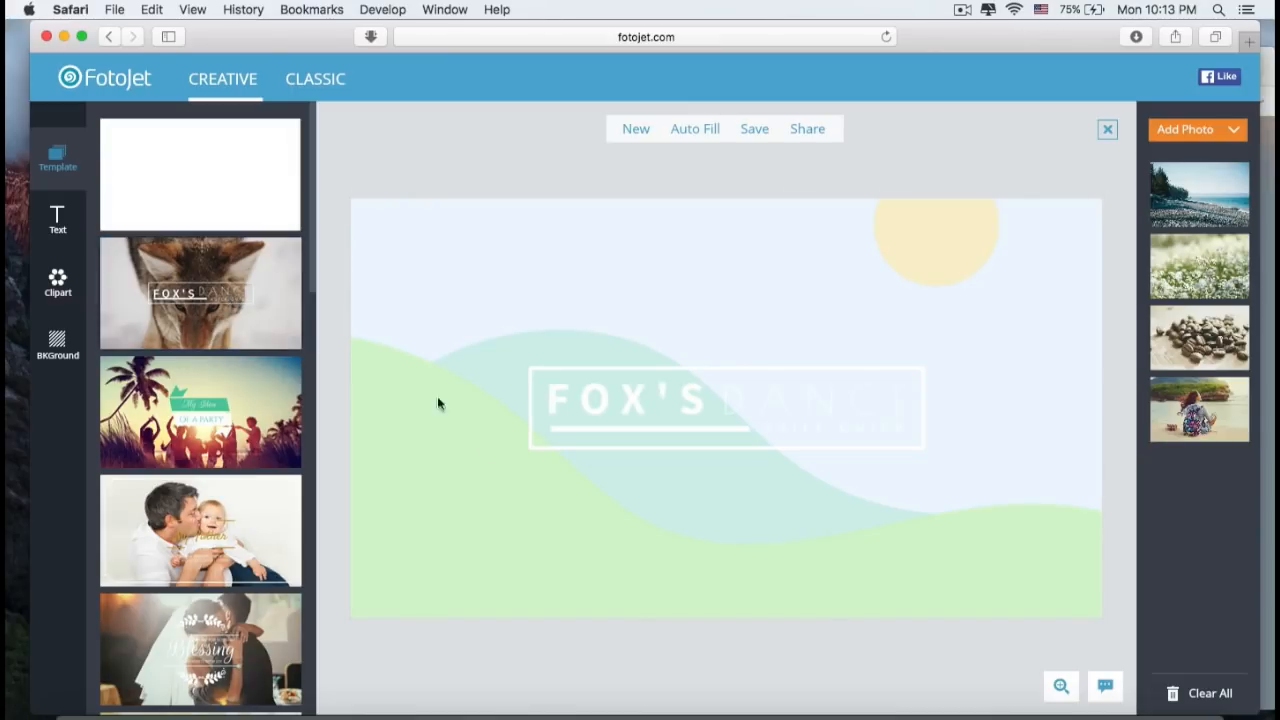
{"action": "left_click", "coordinate": [630, 400]}
{"action": "type", "text": "O"}
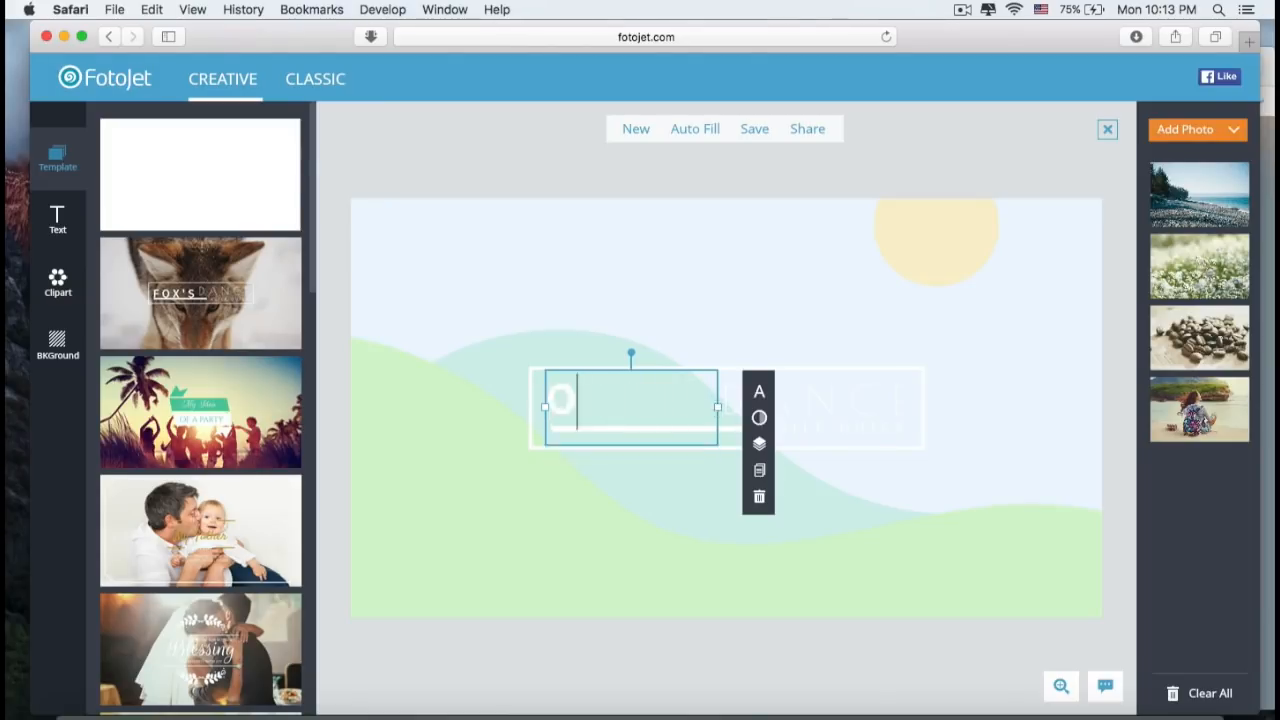
Step: Select the template title box to replace its text with OFFICIAL FUNNYCREAM
{"action": "left_click", "coordinate": [760, 390]}
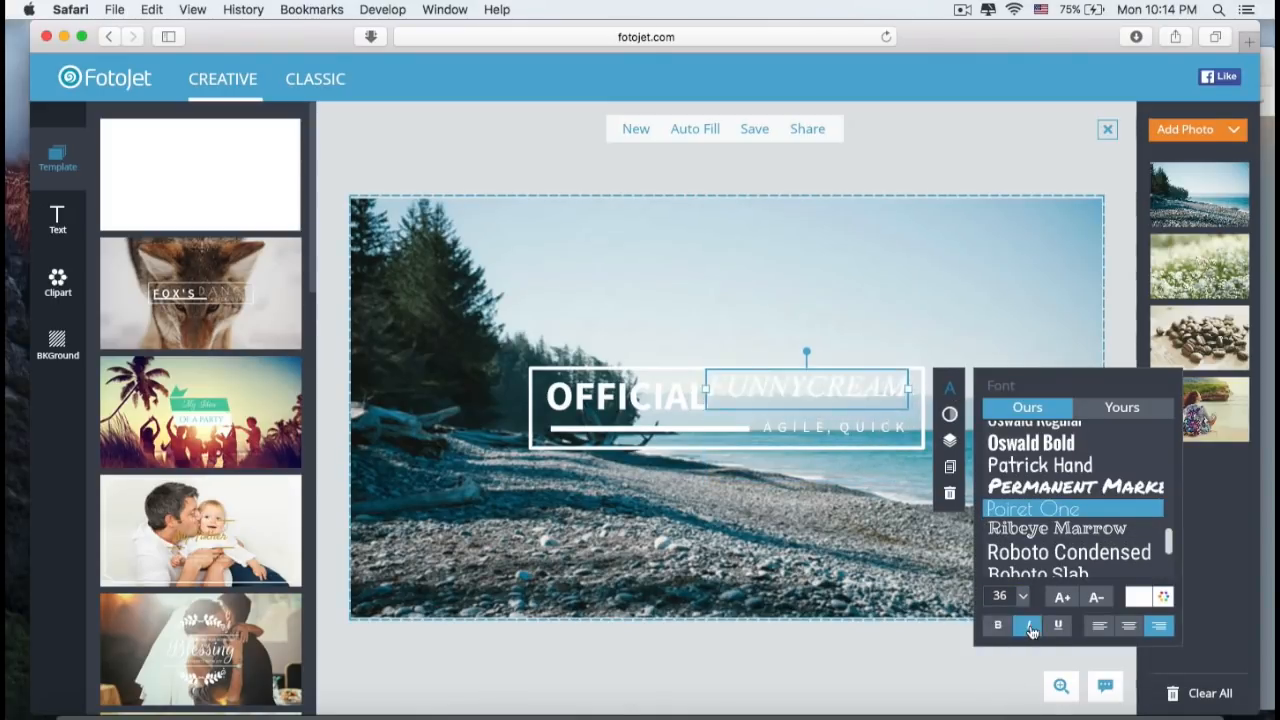
Step: Make FUNNYCREAM upright Source Sans Pro at size 40 and select the subtitle for GRAPHIC DESIGNER
{"action": "left_click", "coordinate": [1030, 442]}
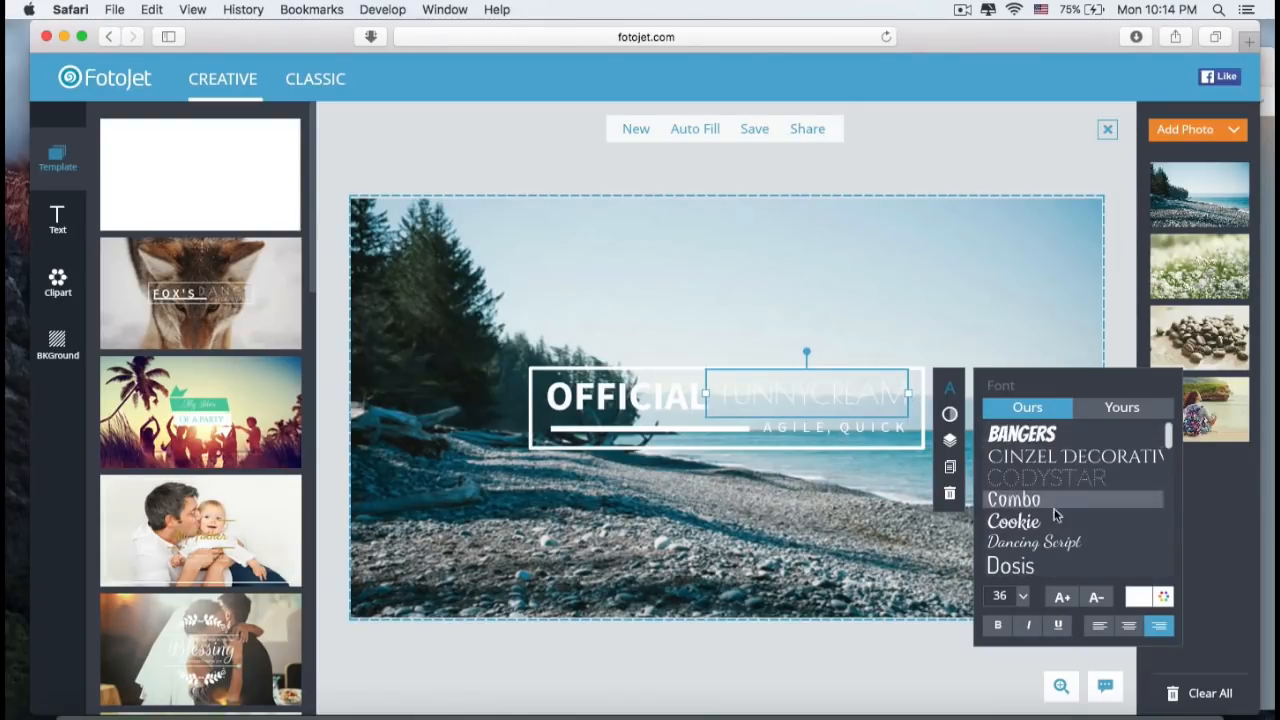
{"action": "scroll", "scroll_direction": "down", "scroll_amount": 3}
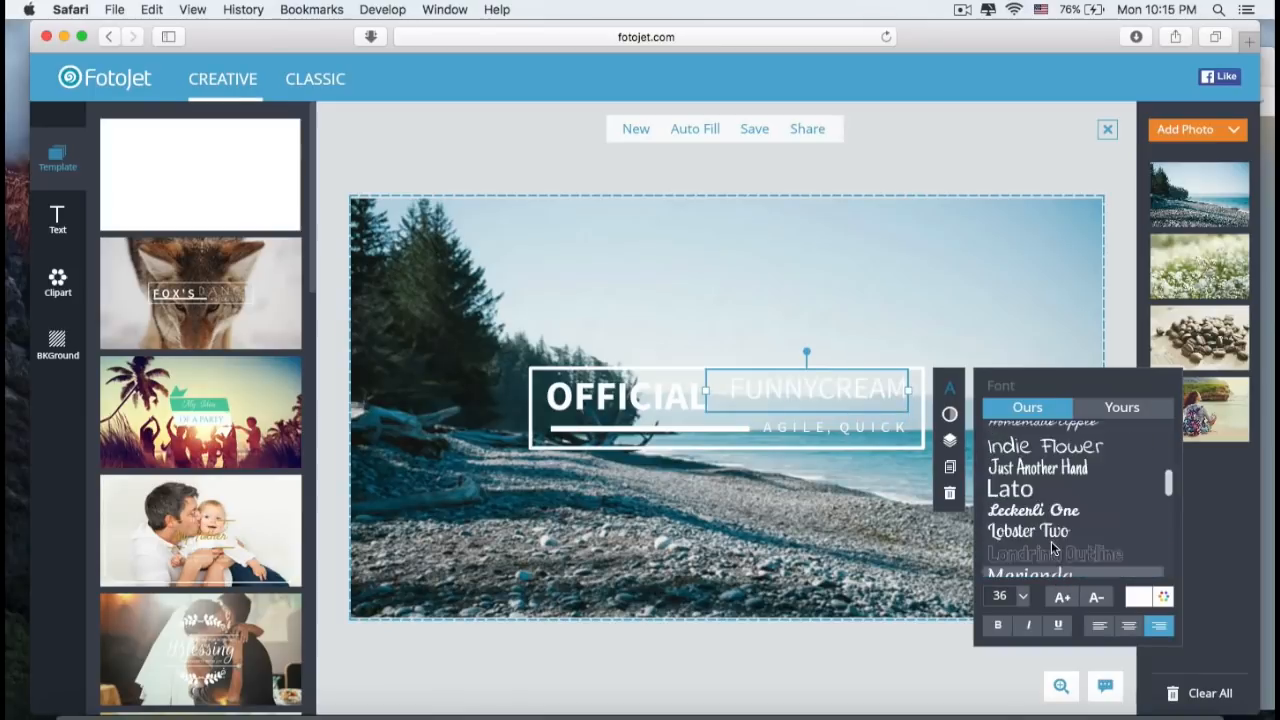
{"action": "scroll", "scroll_direction": "down", "scroll_amount": 3}
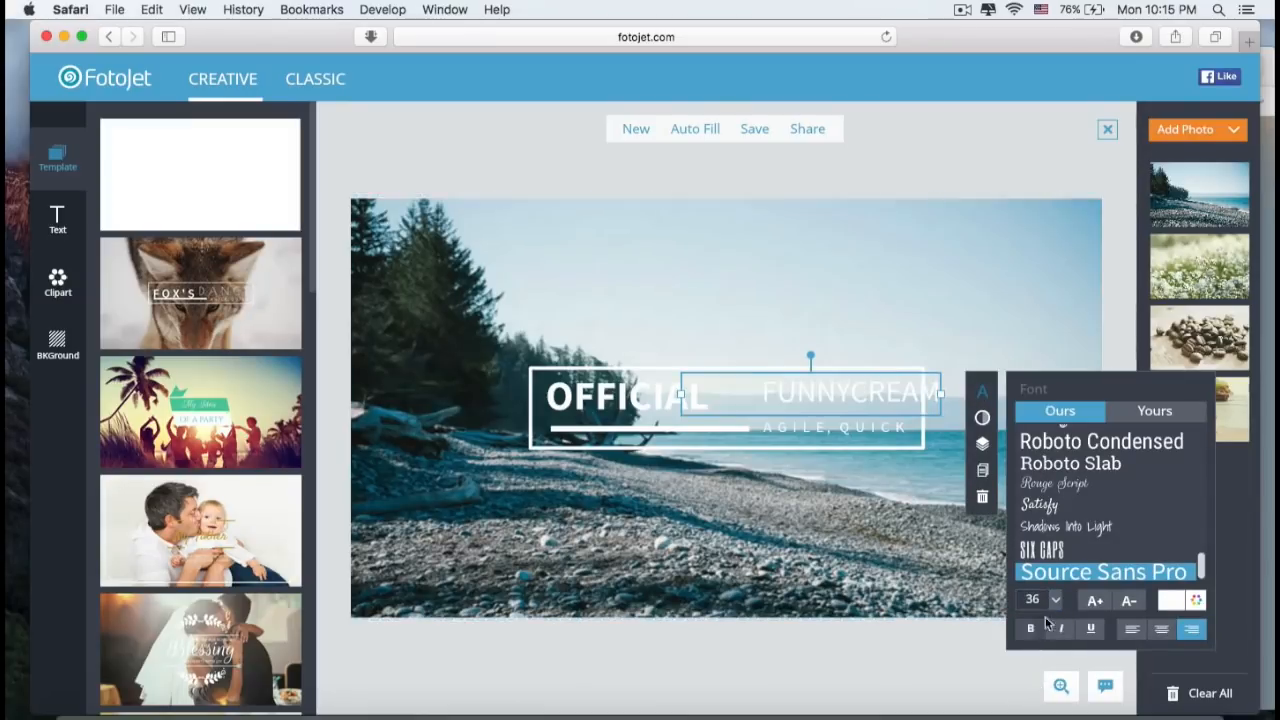
{"action": "left_click", "coordinate": [1094, 600]}
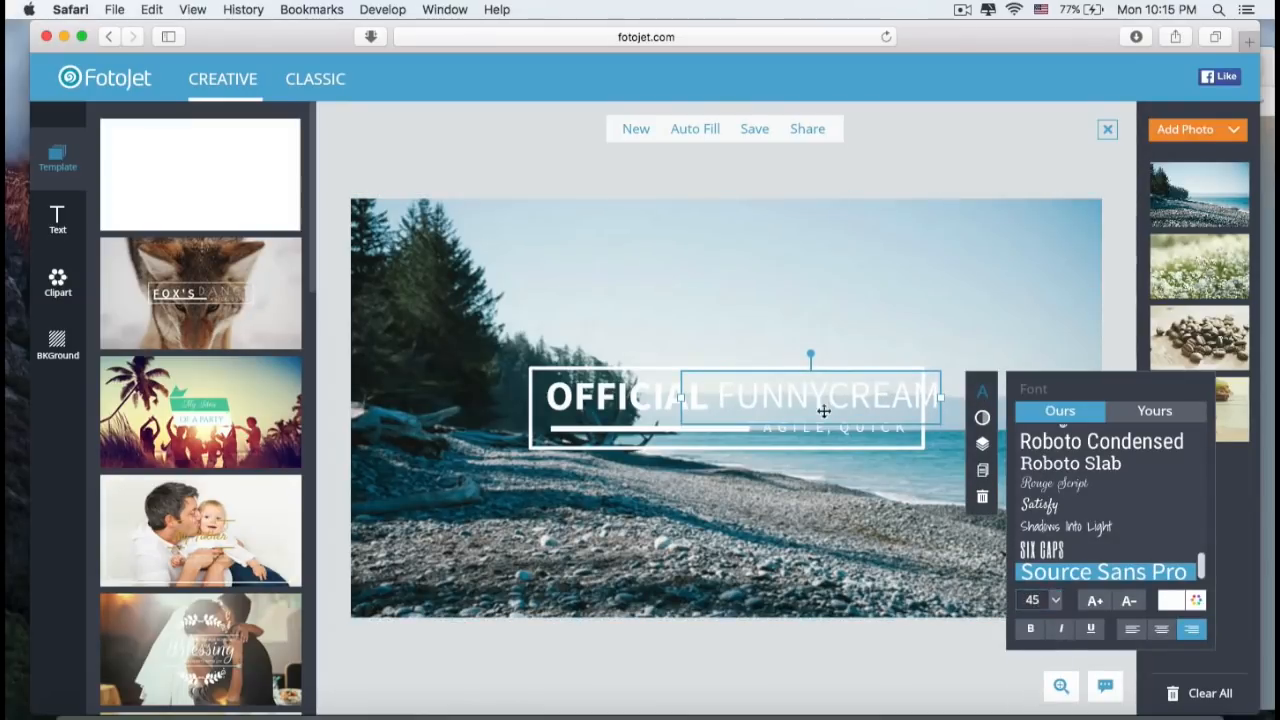
{"action": "left_click", "coordinate": [1128, 600]}
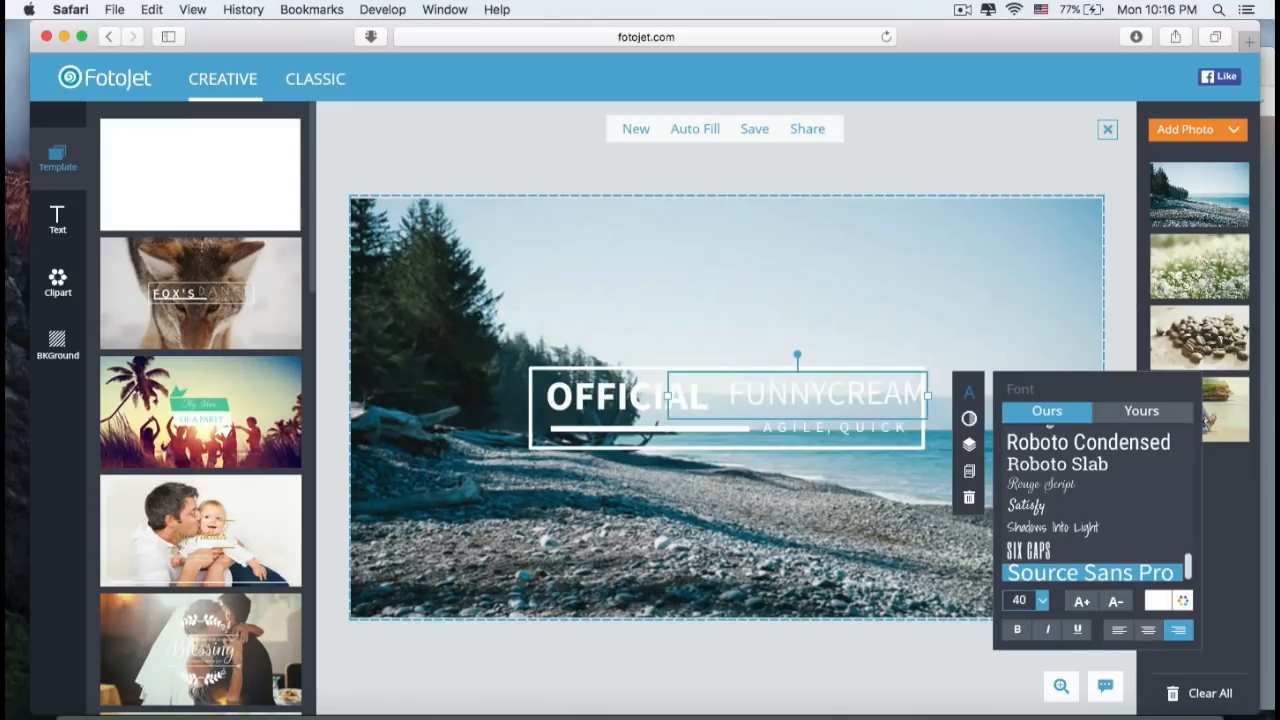
{"action": "left_click", "coordinate": [804, 432]}
{"action": "type", "text": "GRAPHIC DESIGNER"}
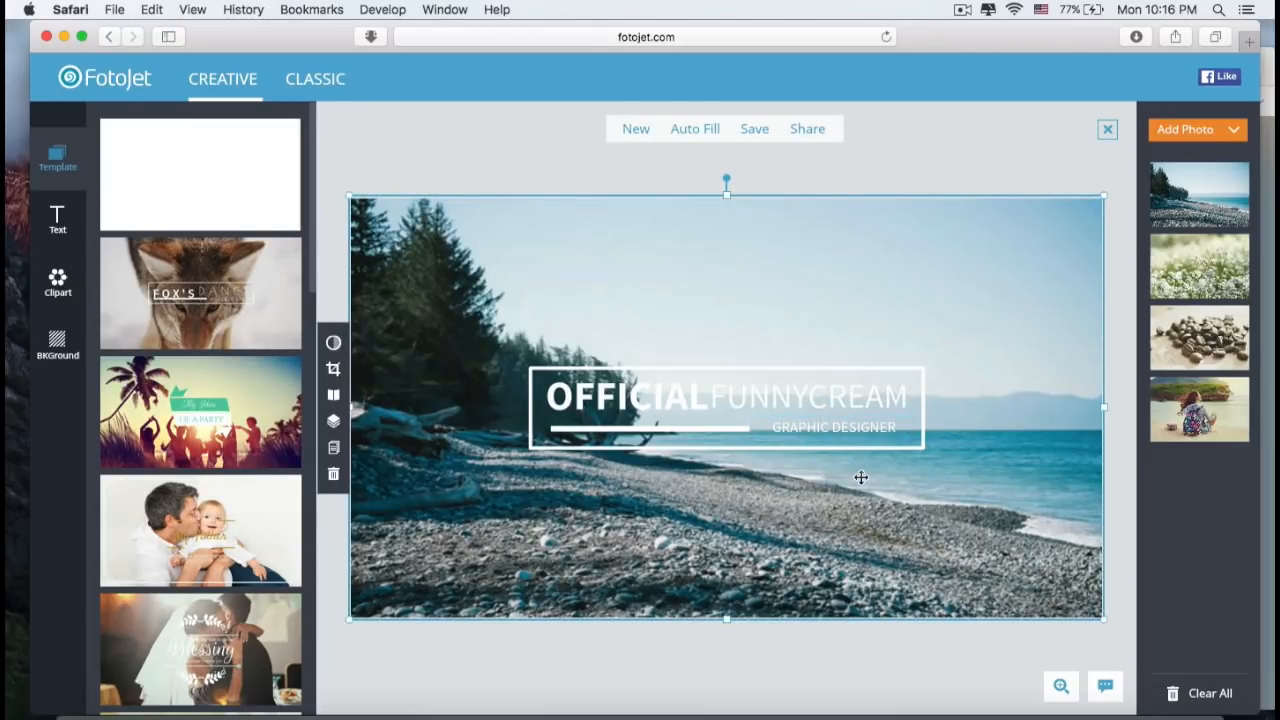
{"action": "mouse_move", "coordinate": [1120, 104]}
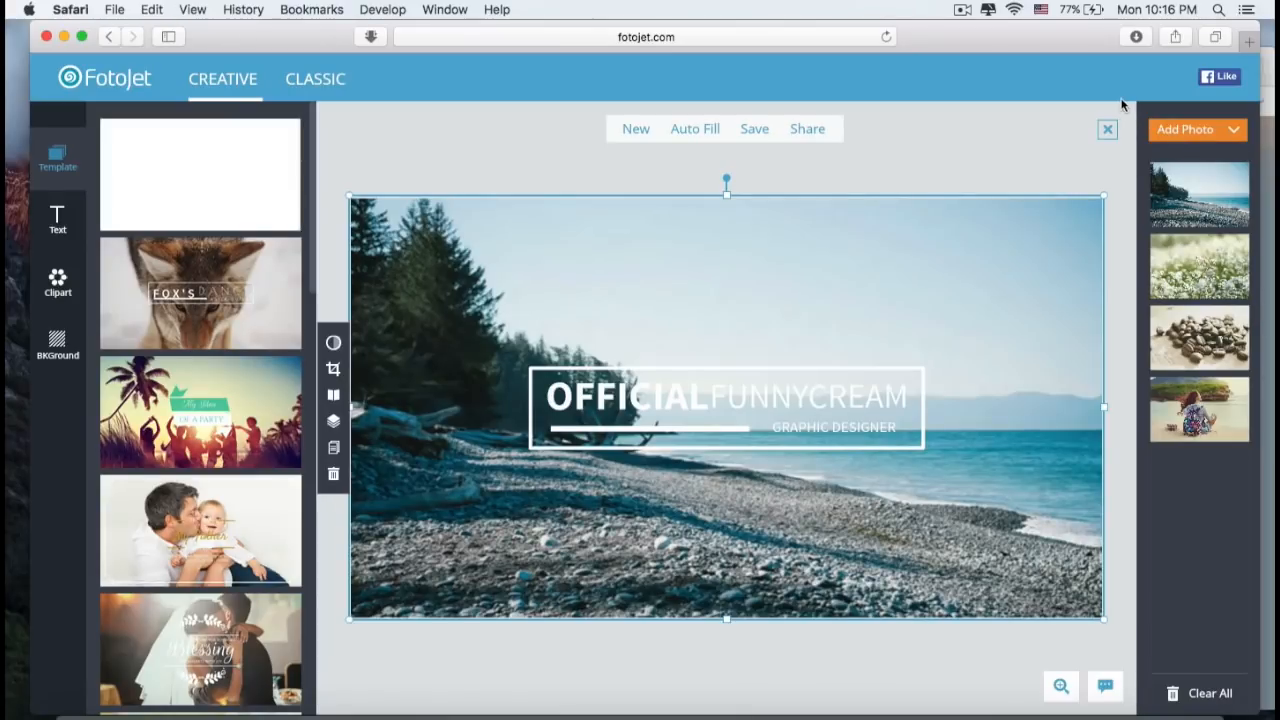
Step: Show the Add Photo sources: Computer or Facebook
{"action": "left_click", "coordinate": [1198, 128]}
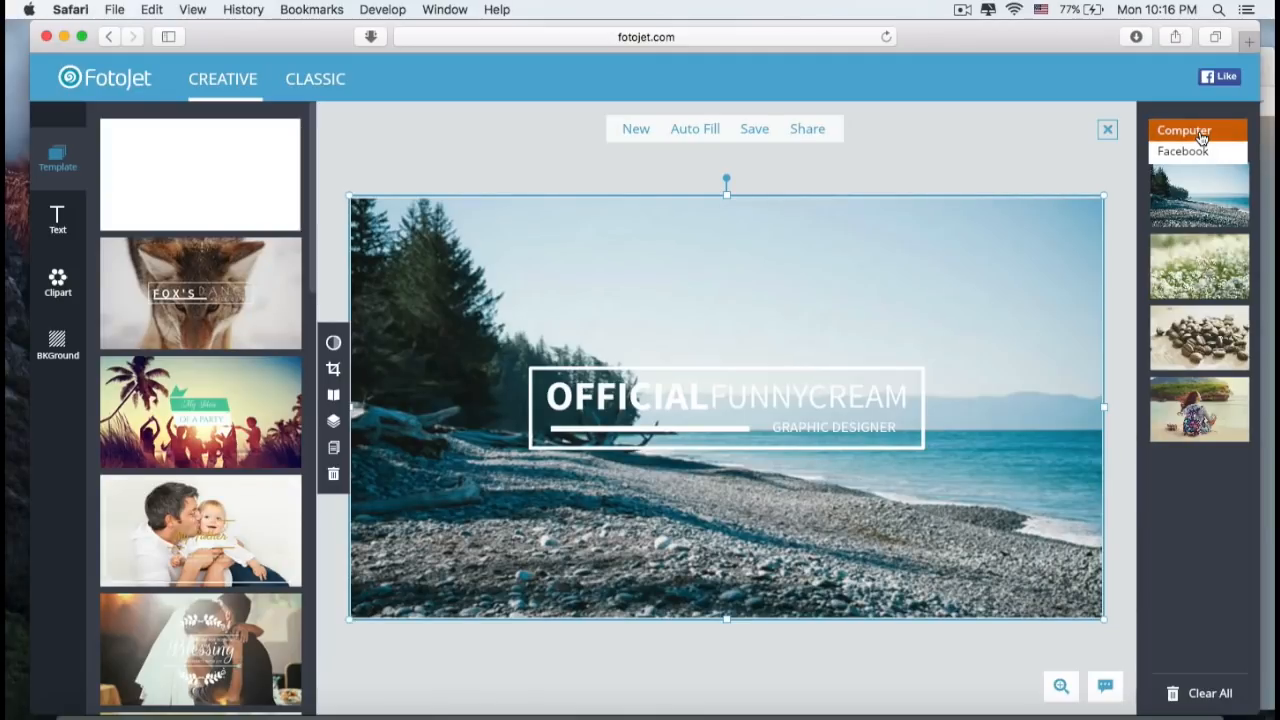
Step: Upload the blue bokeh photo from the computer into the Add Photo panel
{"action": "left_click", "coordinate": [1184, 130]}
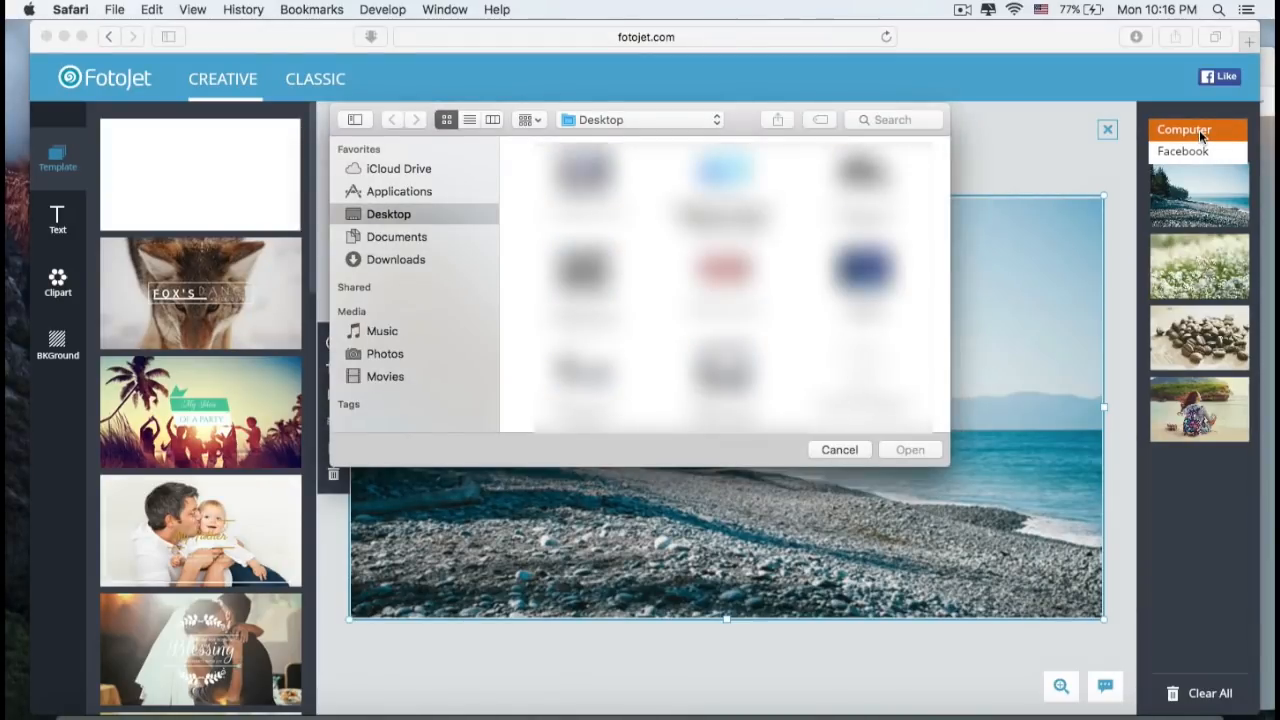
{"action": "mouse_move", "coordinate": [688, 216]}
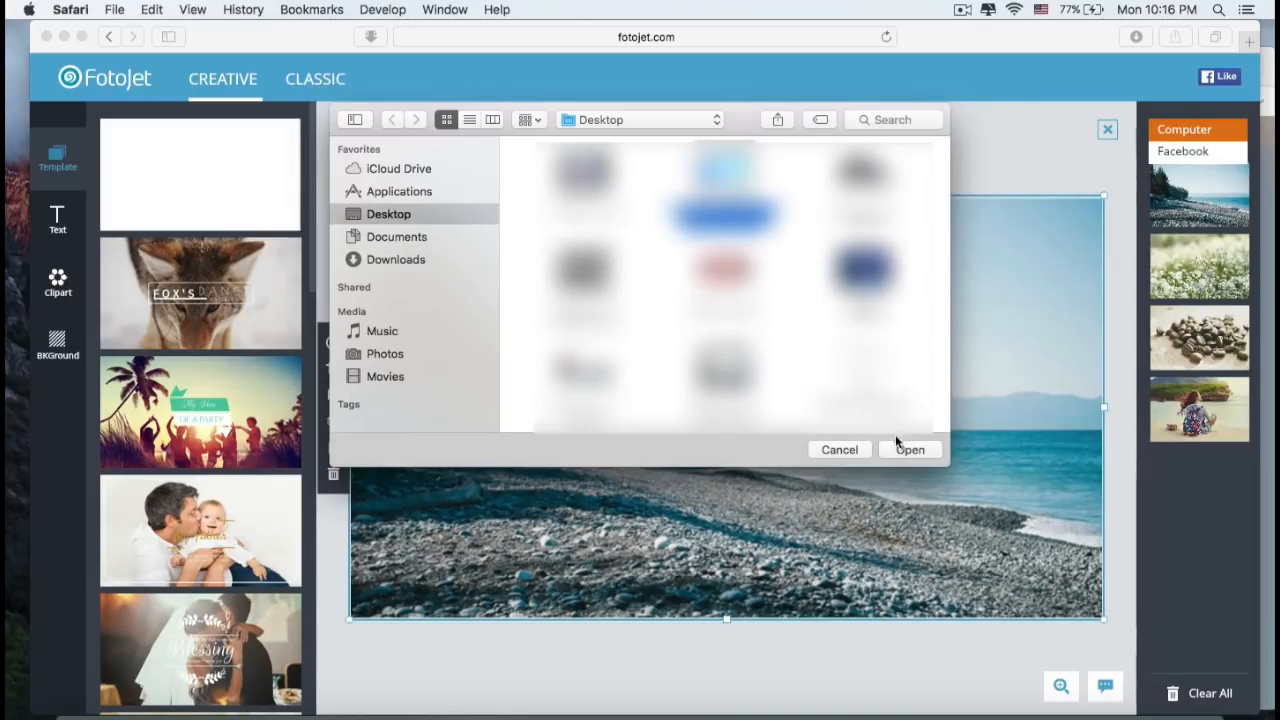
{"action": "left_click", "coordinate": [908, 448]}
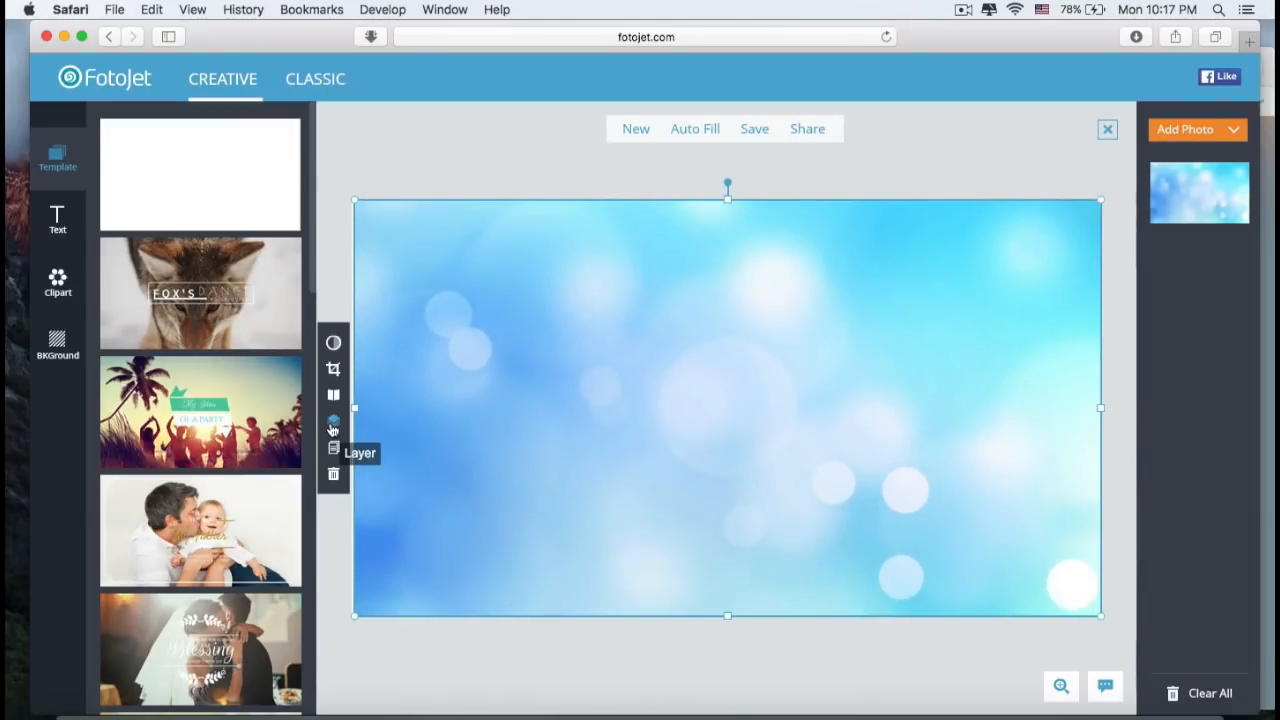
Step: Send the bokeh photo to the bottom layer and stretch it to fill the banner
{"action": "left_click", "coordinate": [332, 420]}
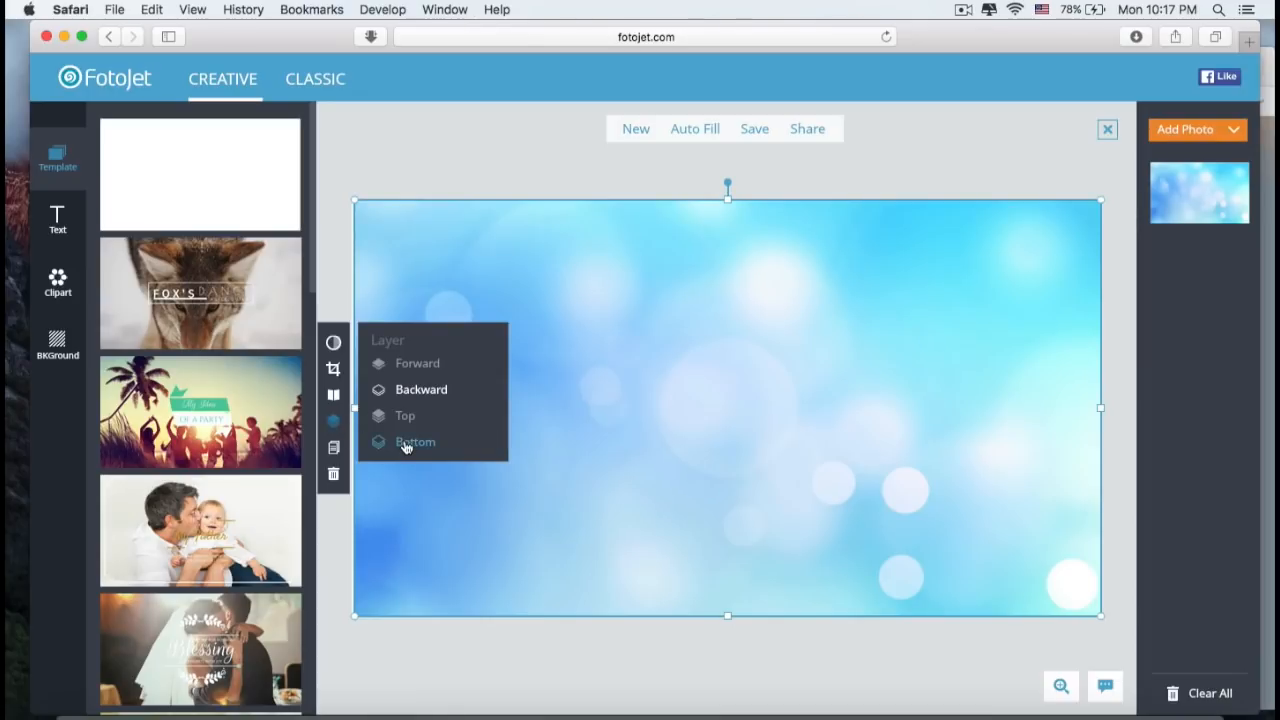
{"action": "left_click", "coordinate": [416, 442]}
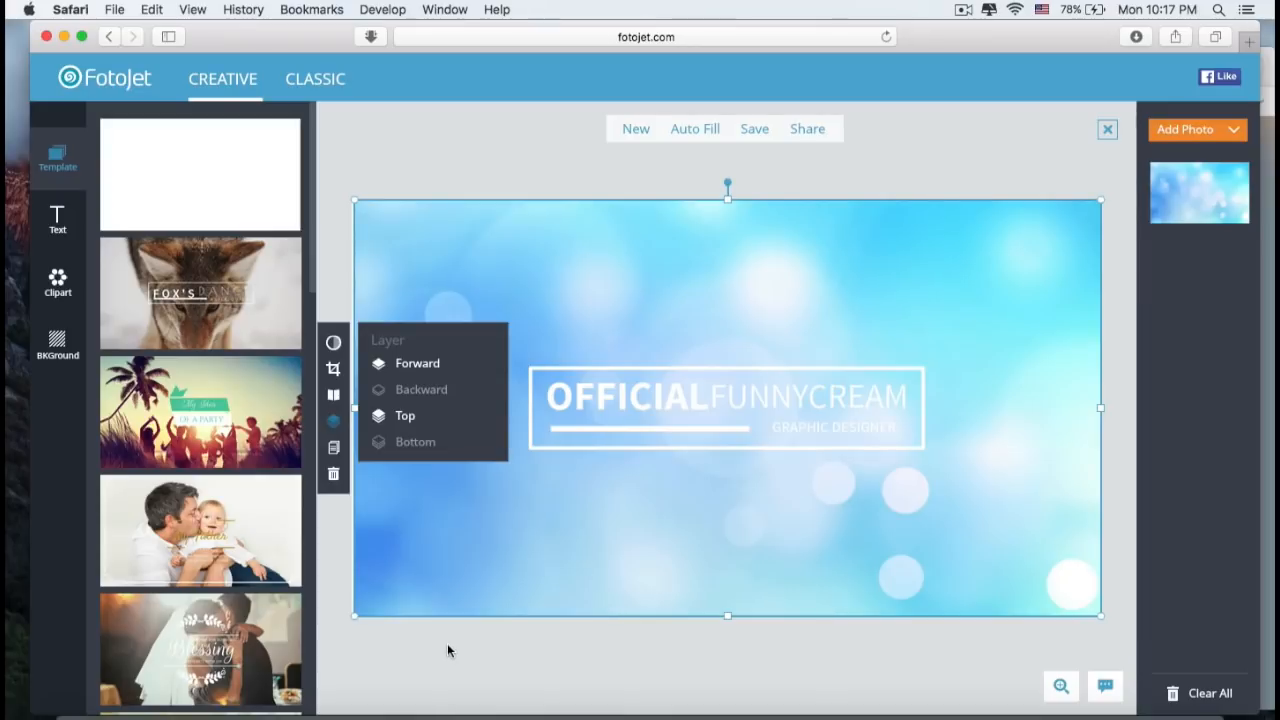
{"action": "left_click", "coordinate": [332, 420]}
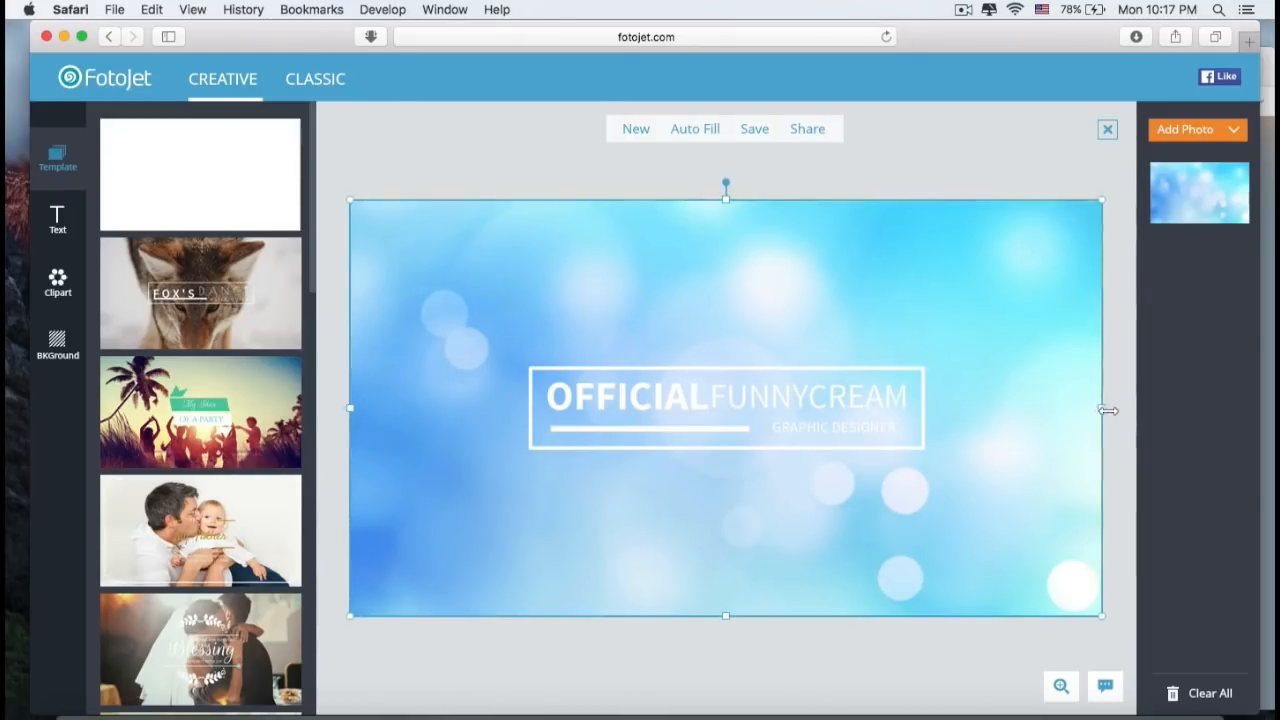
{"action": "left_click", "coordinate": [724, 664]}
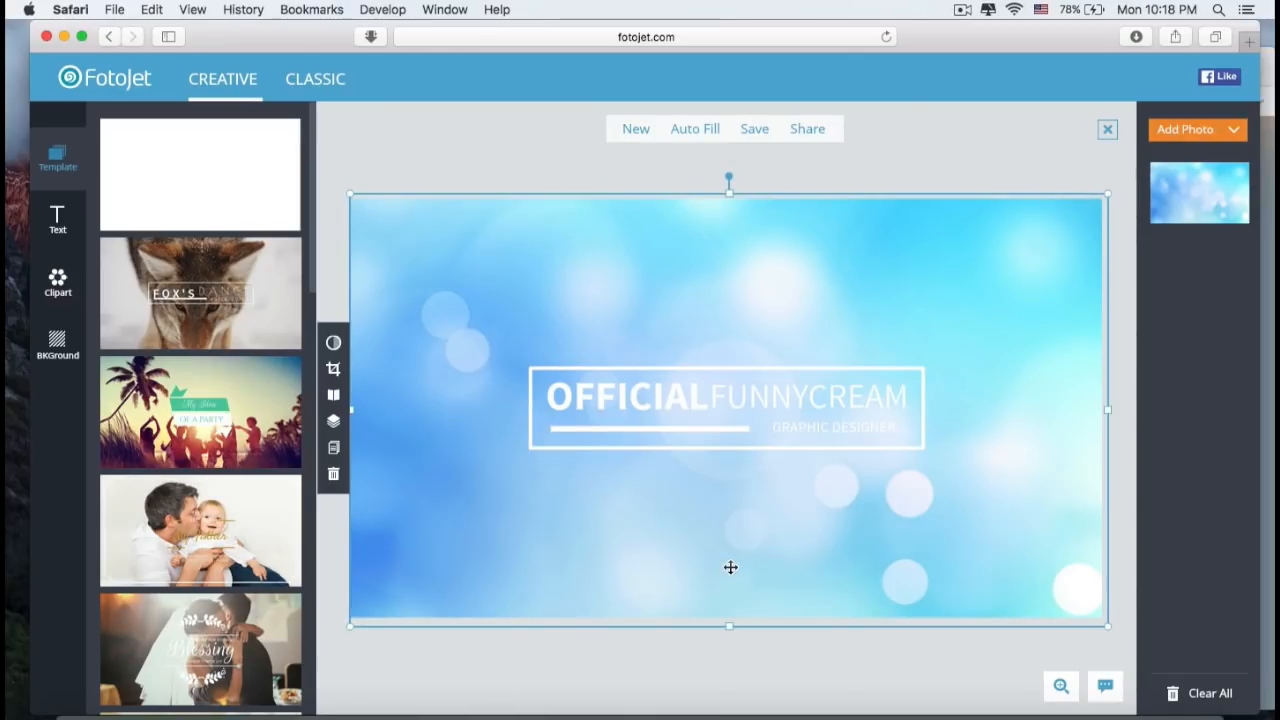
{"action": "mouse_move", "coordinate": [332, 412]}
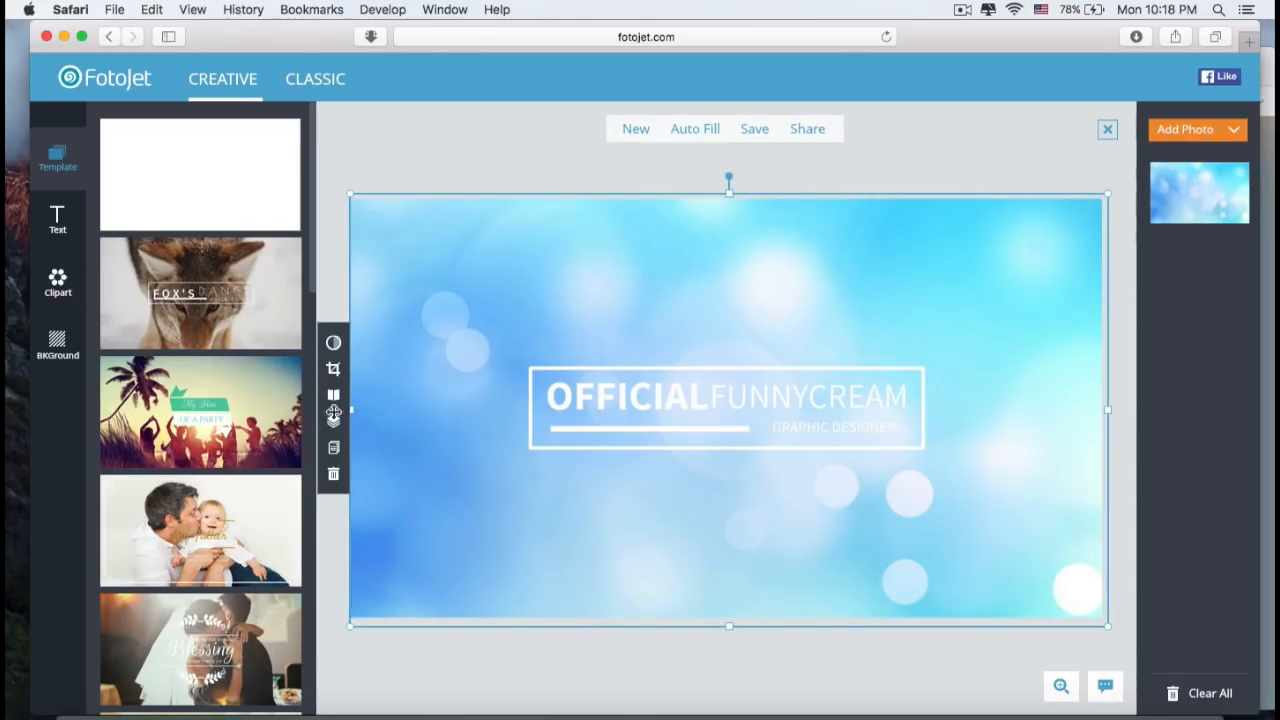
{"action": "mouse_move", "coordinate": [332, 368]}
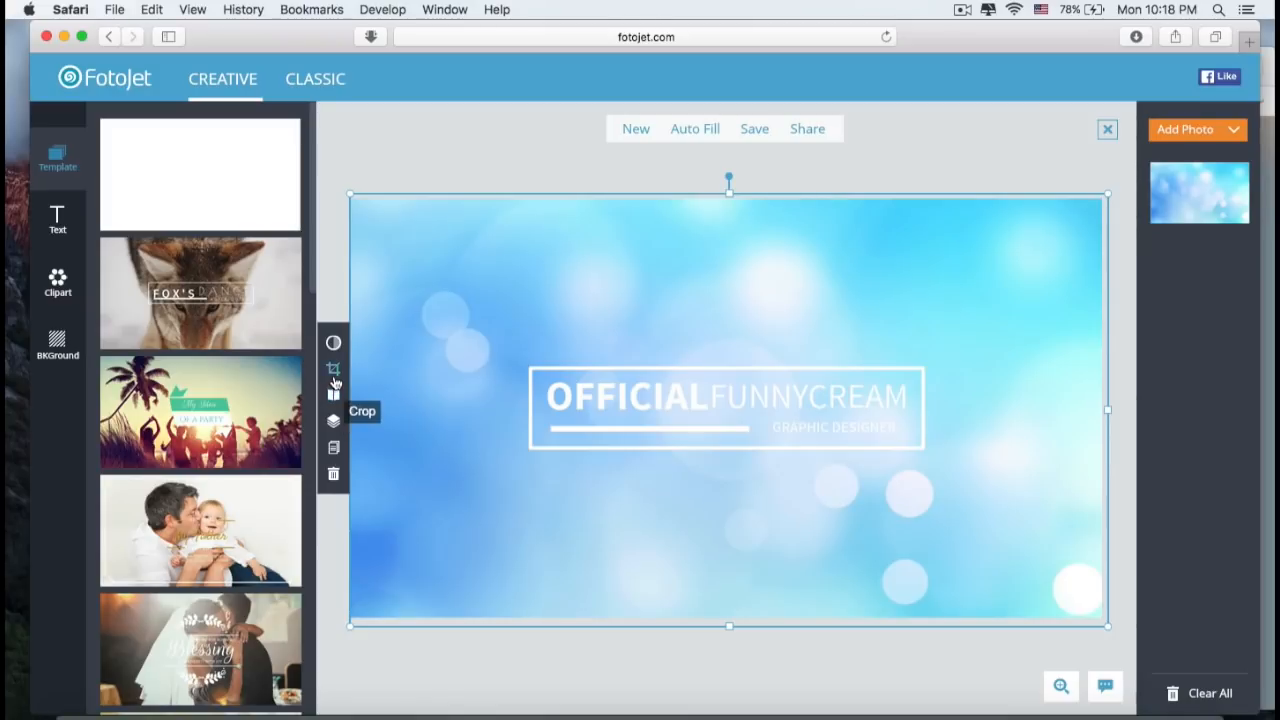
{"action": "left_click", "coordinate": [332, 344]}
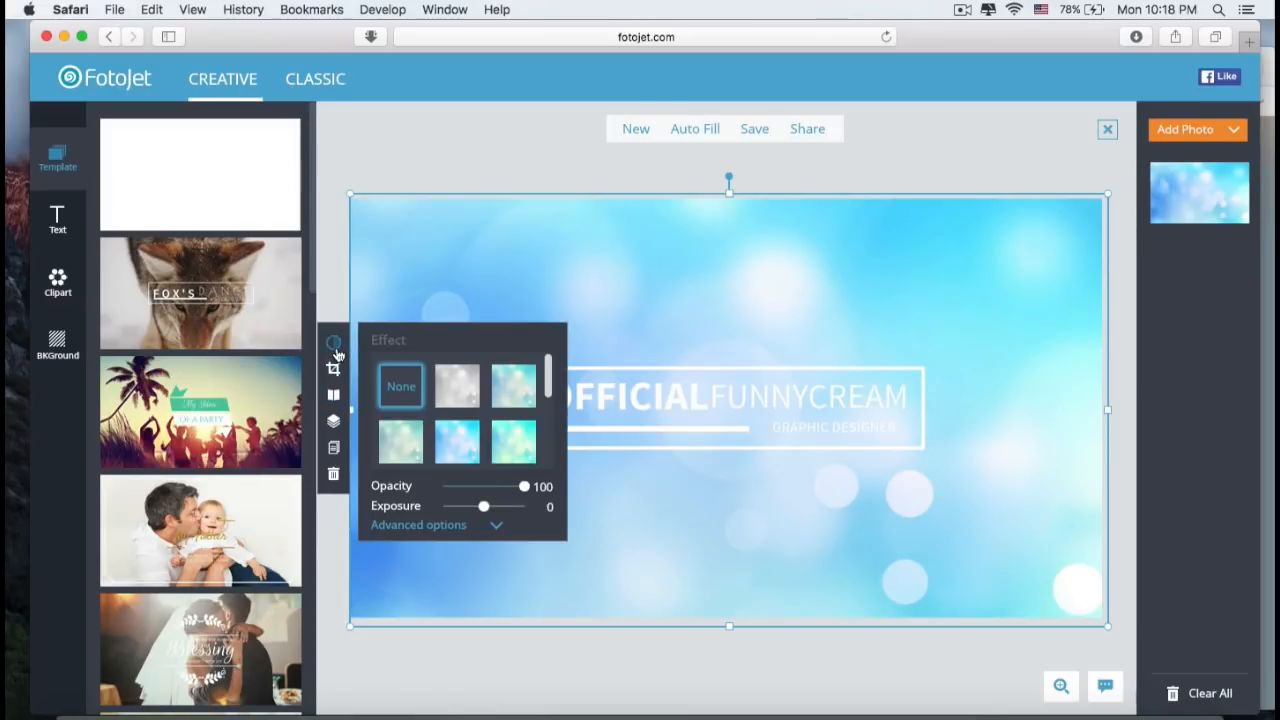
{"action": "mouse_move", "coordinate": [452, 398]}
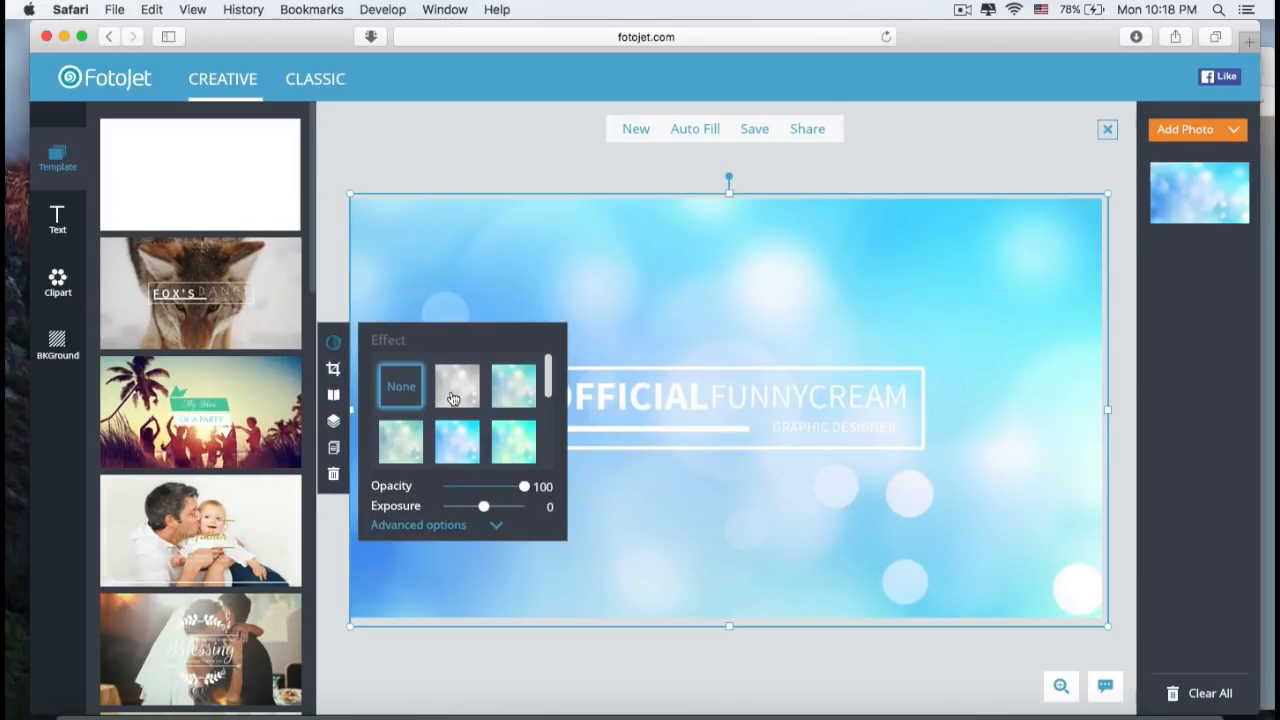
{"action": "left_click", "coordinate": [456, 442]}
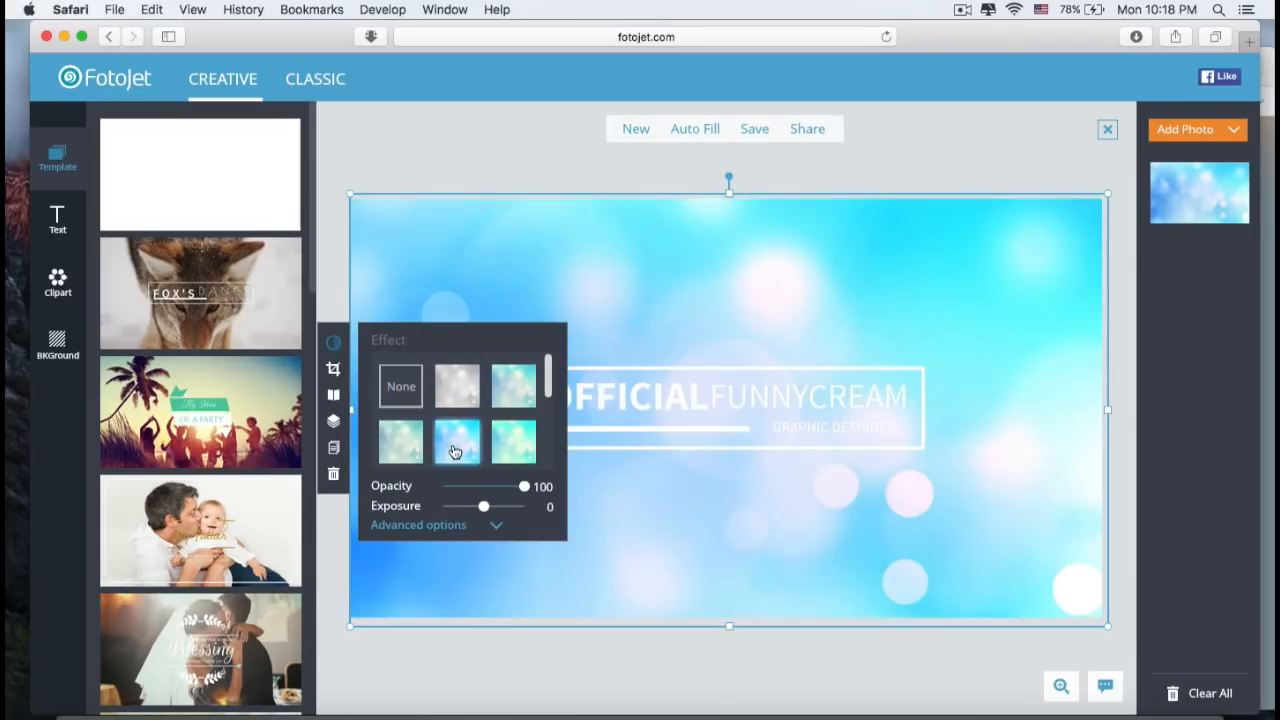
{"action": "left_click", "coordinate": [514, 386]}
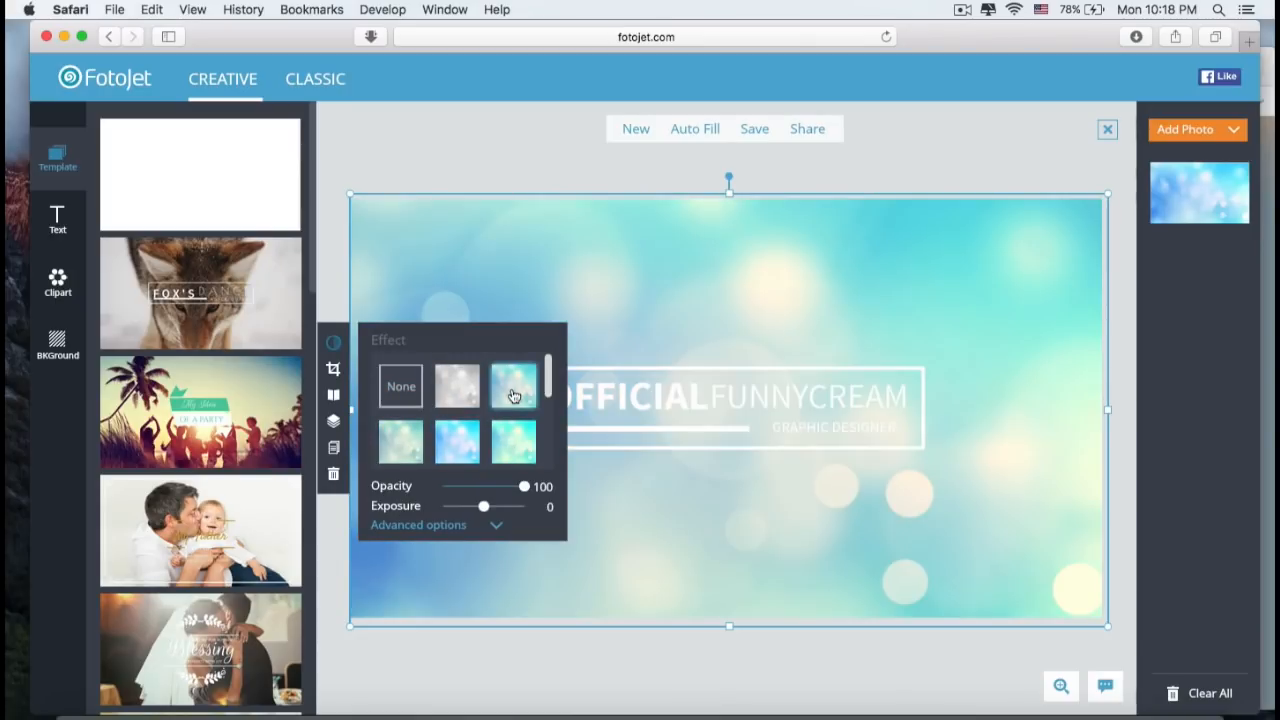
{"action": "left_click_drag", "start_coordinate": [524, 486], "coordinate": [488, 486]}
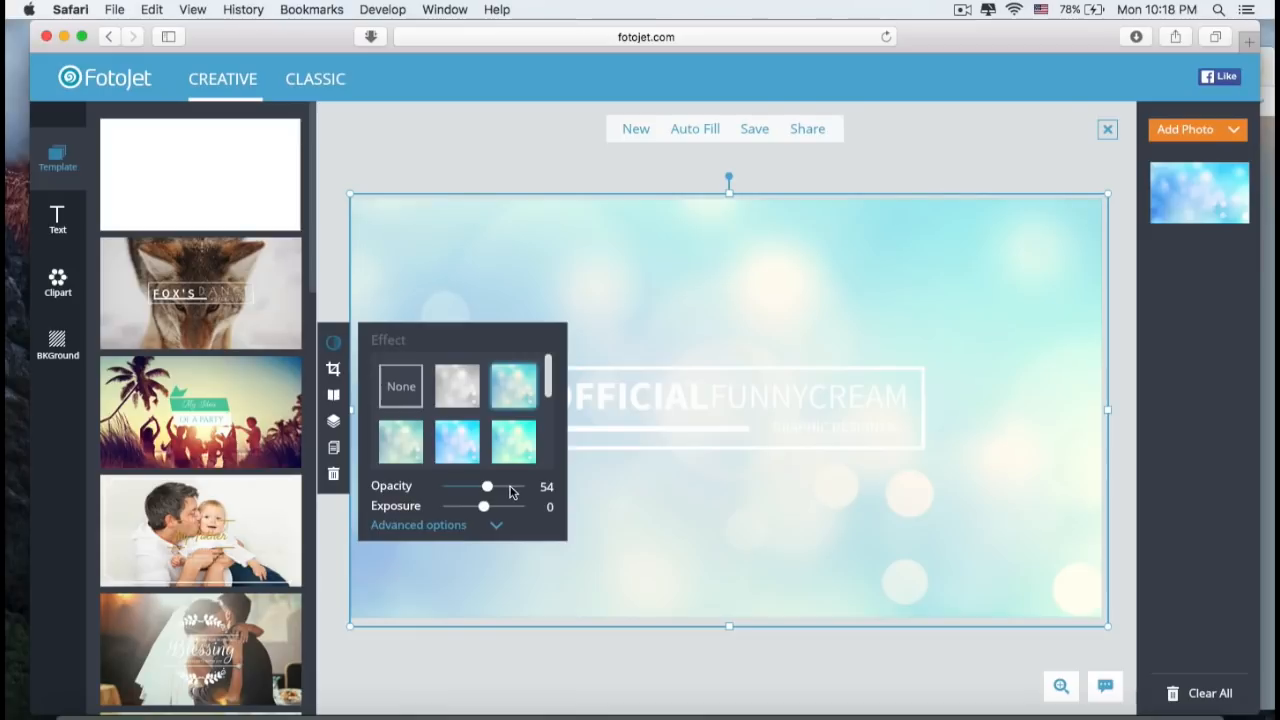
{"action": "left_click_drag", "start_coordinate": [488, 488], "coordinate": [516, 488]}
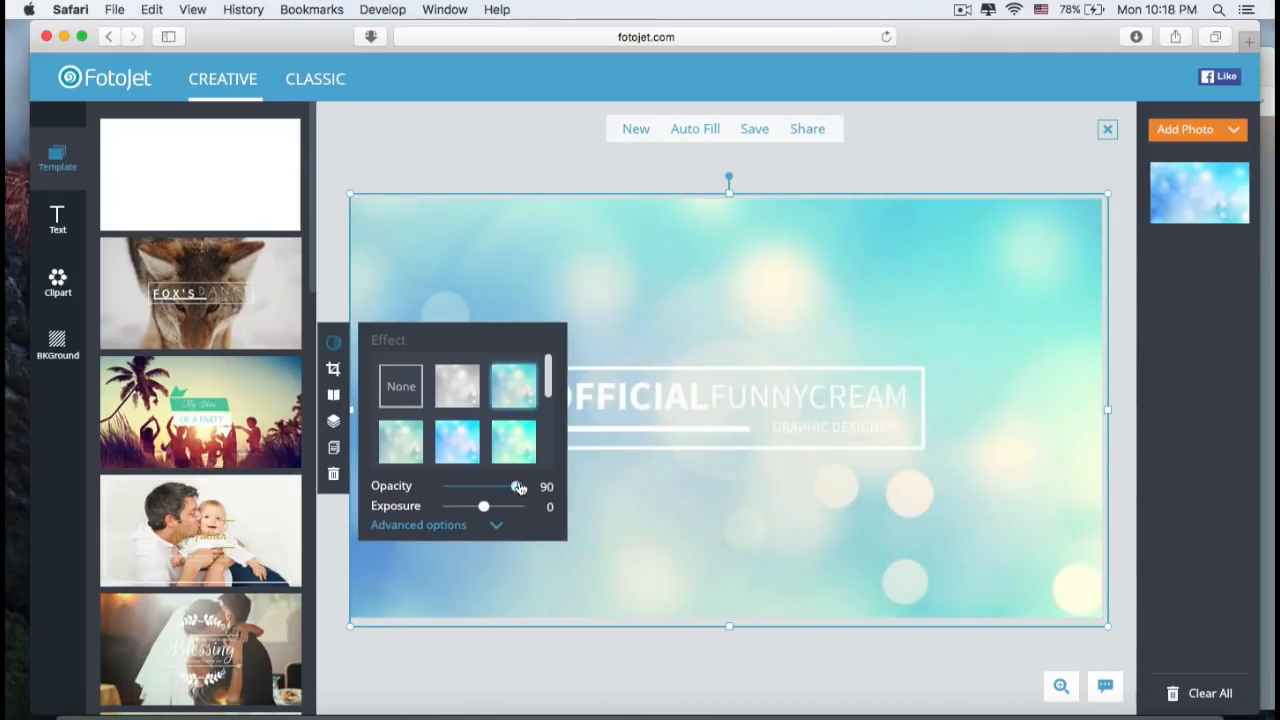
{"action": "left_click_drag", "start_coordinate": [484, 506], "coordinate": [478, 506]}
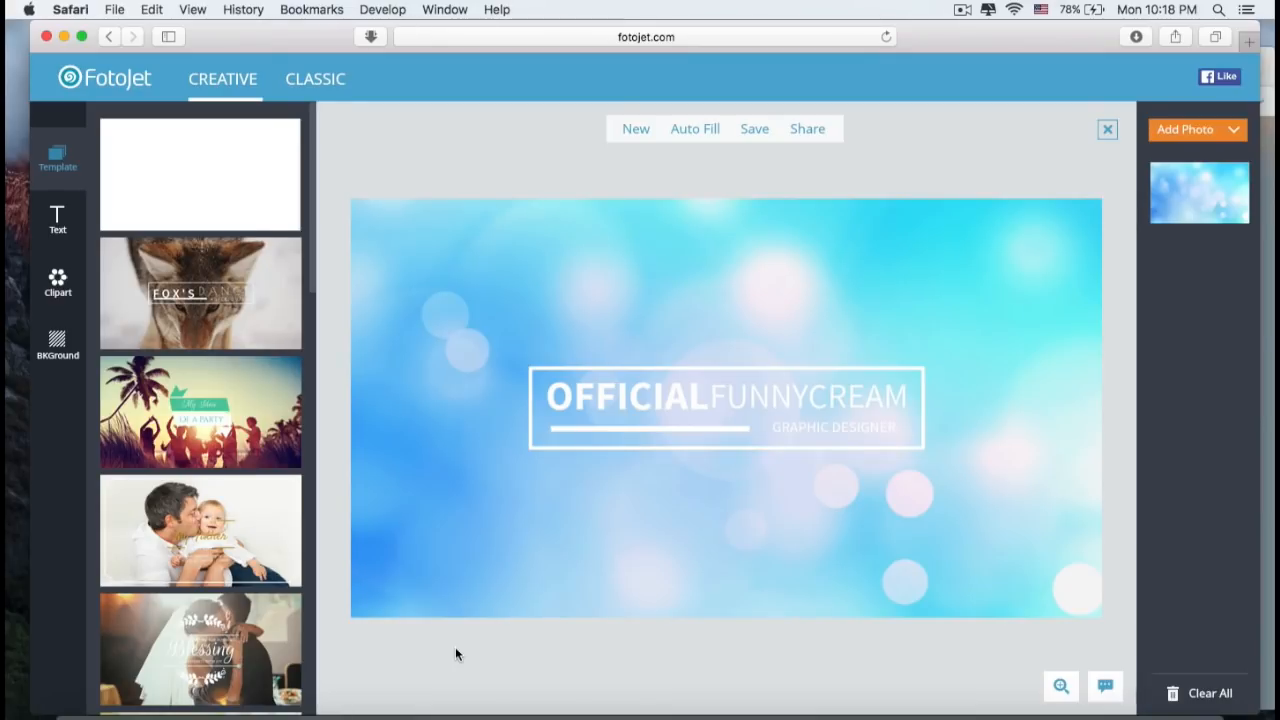
Step: Upload the smoke photos from Downloads and place one as the banner background
{"action": "left_click", "coordinate": [1184, 128]}
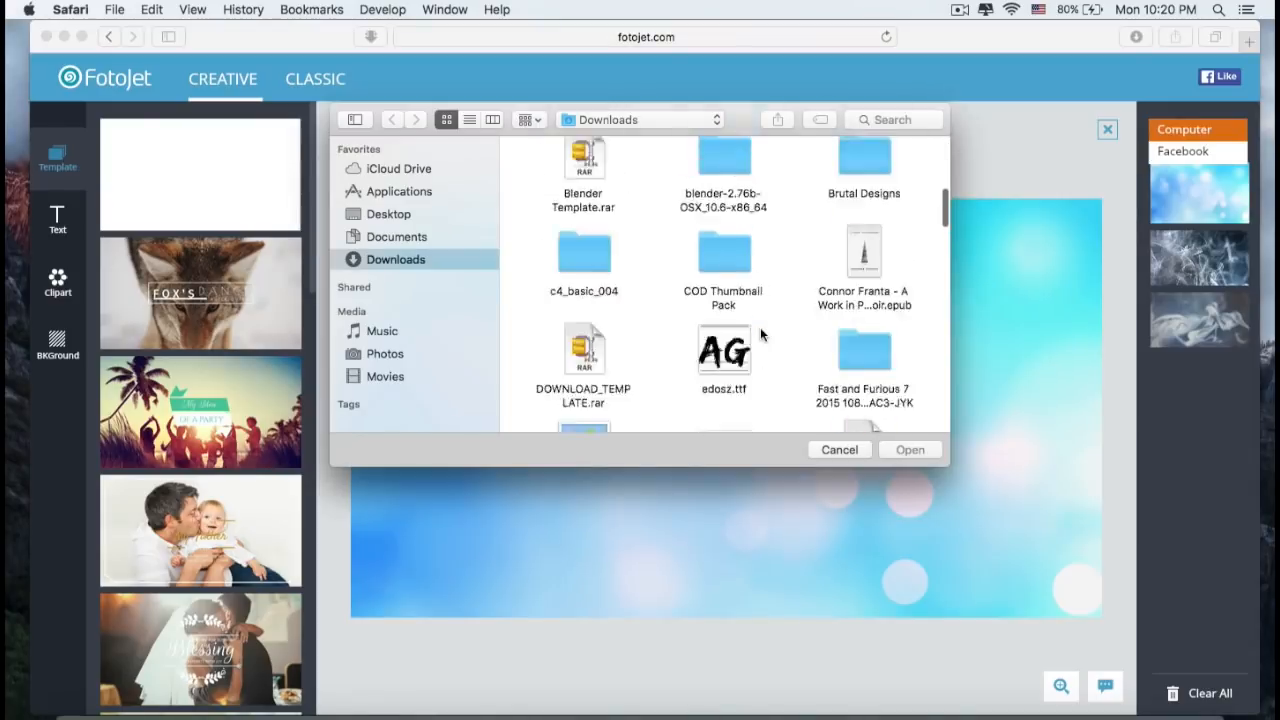
{"action": "left_click", "coordinate": [840, 448]}
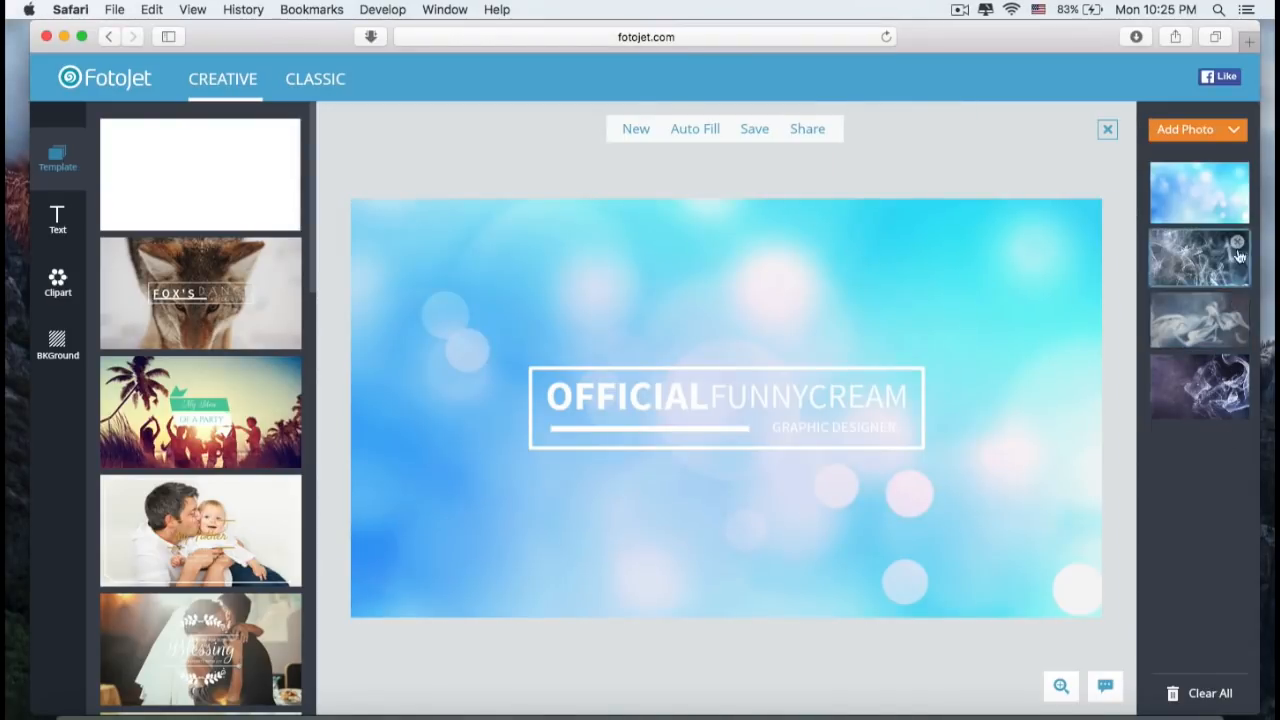
{"action": "left_click_drag", "start_coordinate": [1200, 256], "coordinate": [1064, 268]}
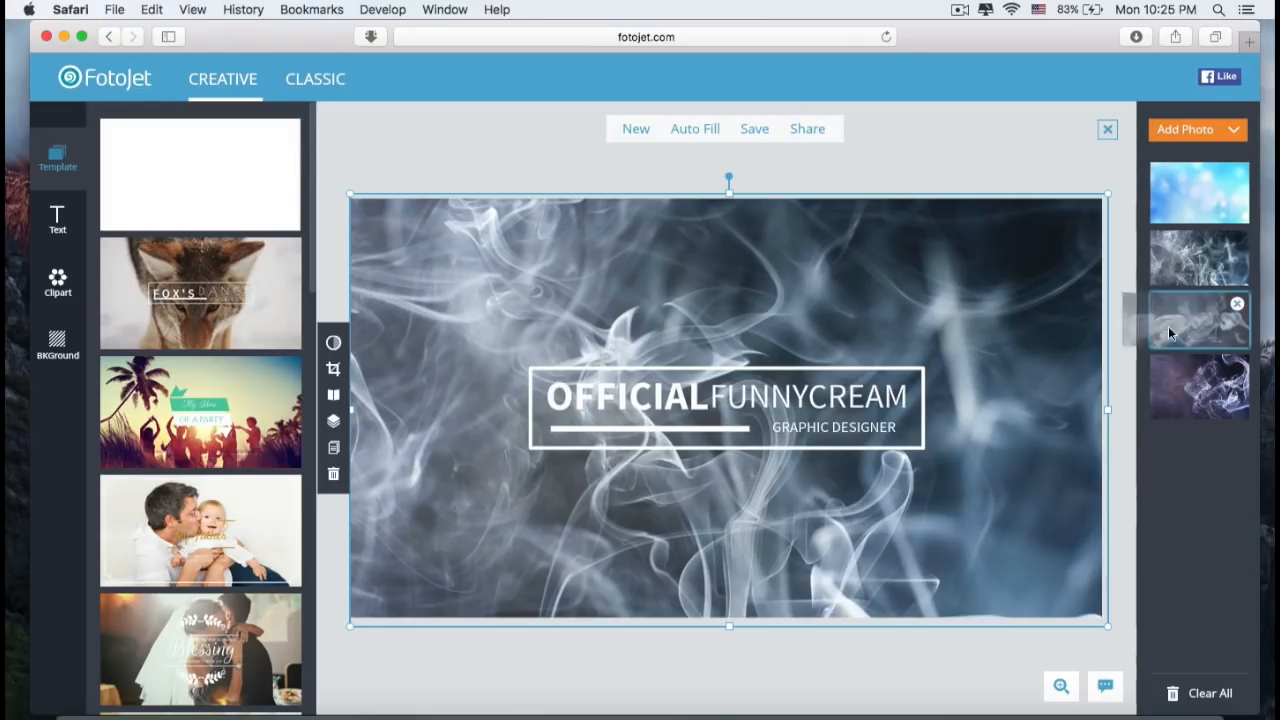
Step: Swap between smoke thumbnails, settling on the purple-blue smoke background behind the title
{"action": "left_click", "coordinate": [1200, 320]}
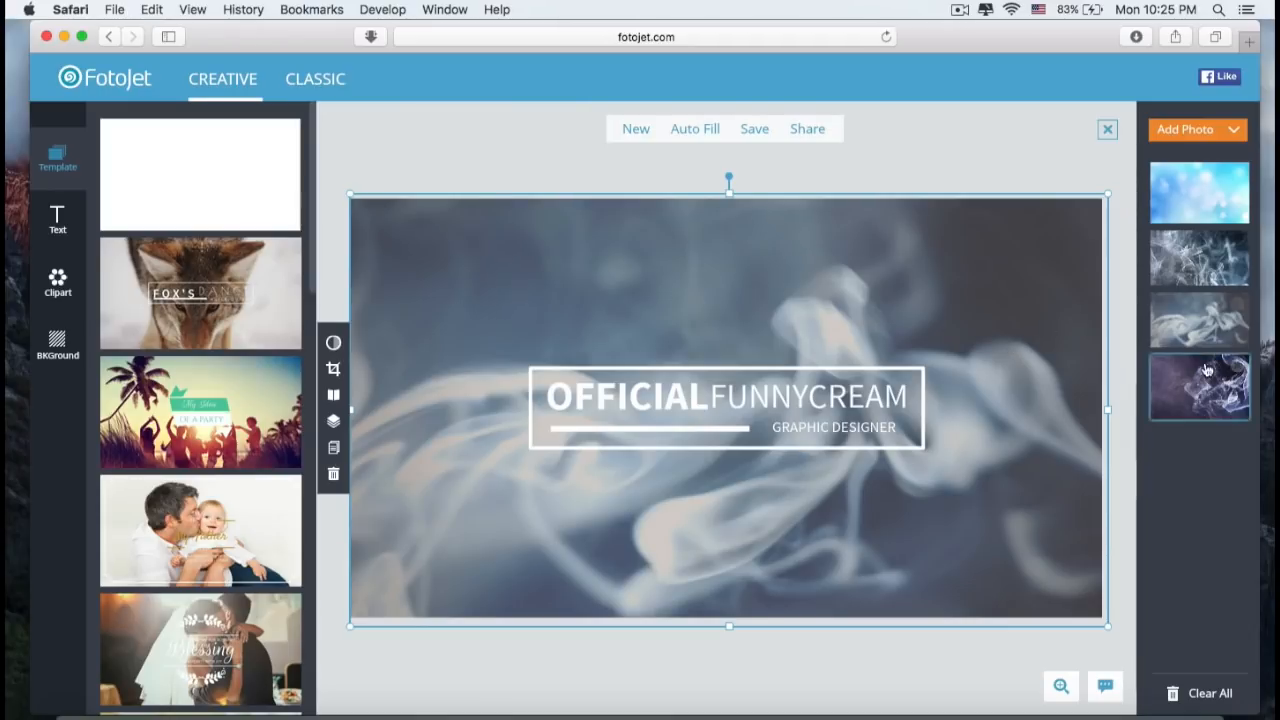
{"action": "left_click", "coordinate": [1200, 388]}
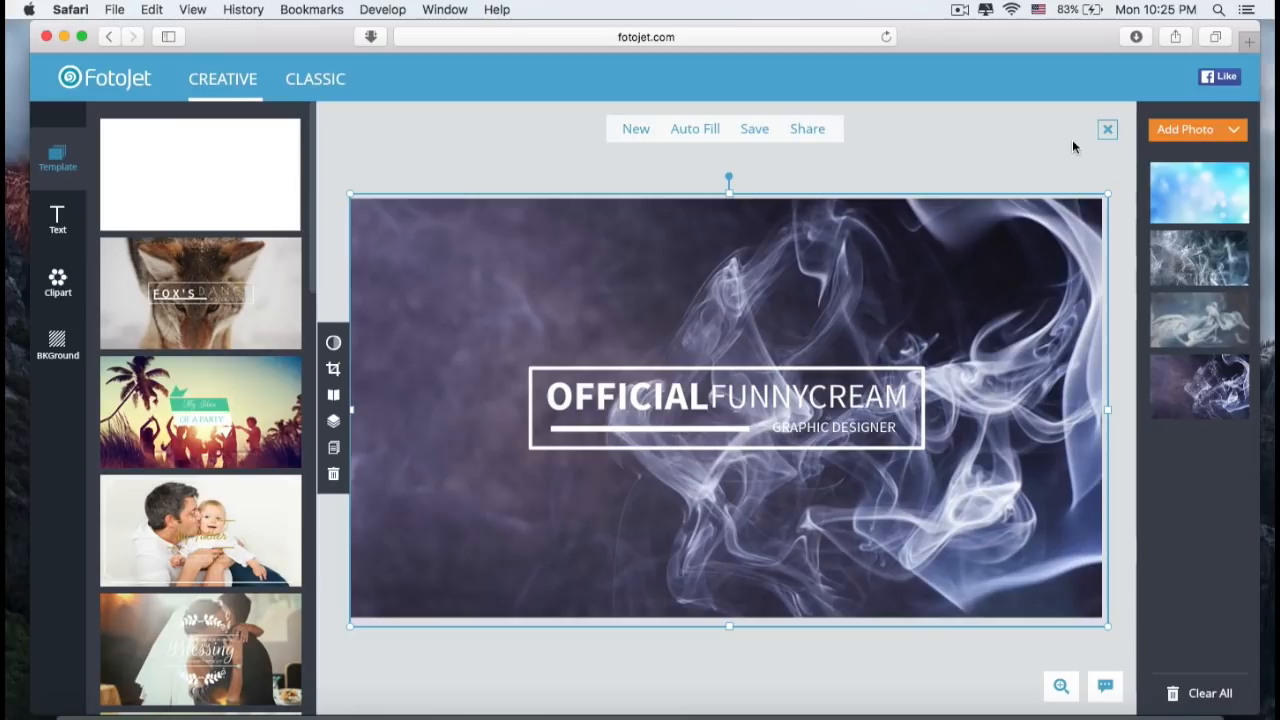
{"action": "left_click", "coordinate": [56, 218]}
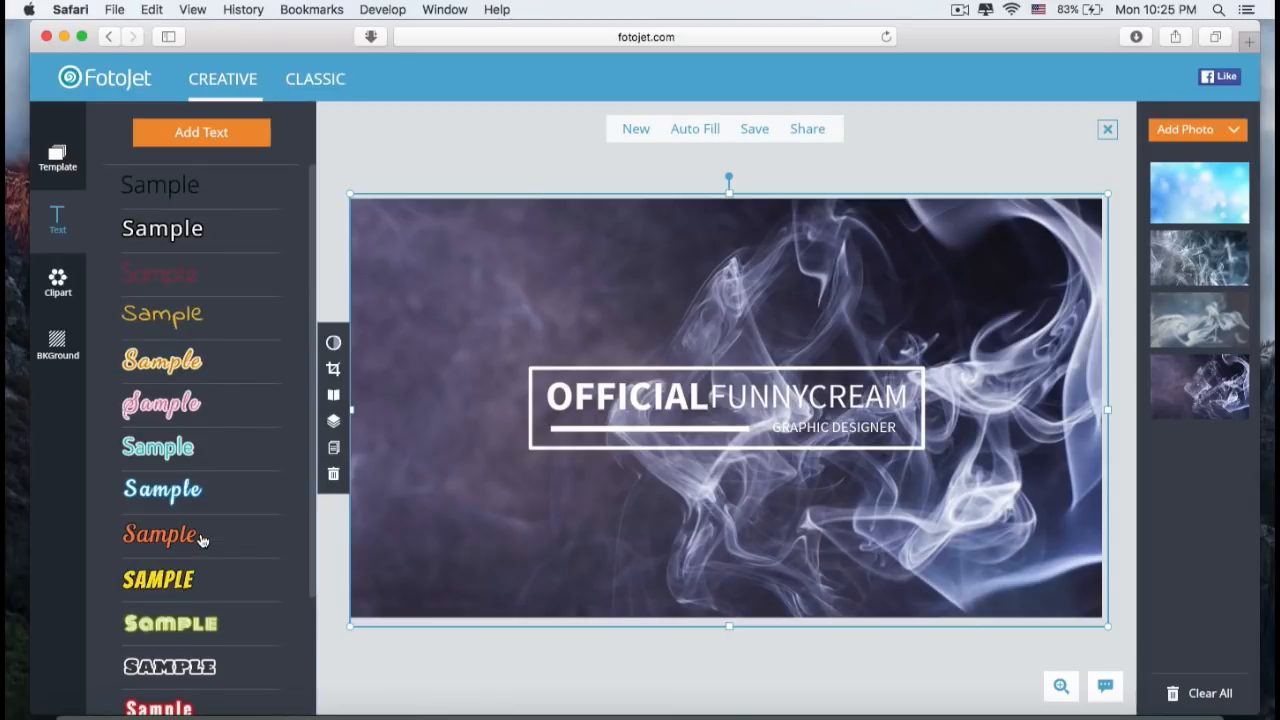
{"action": "mouse_move", "coordinate": [128, 424]}
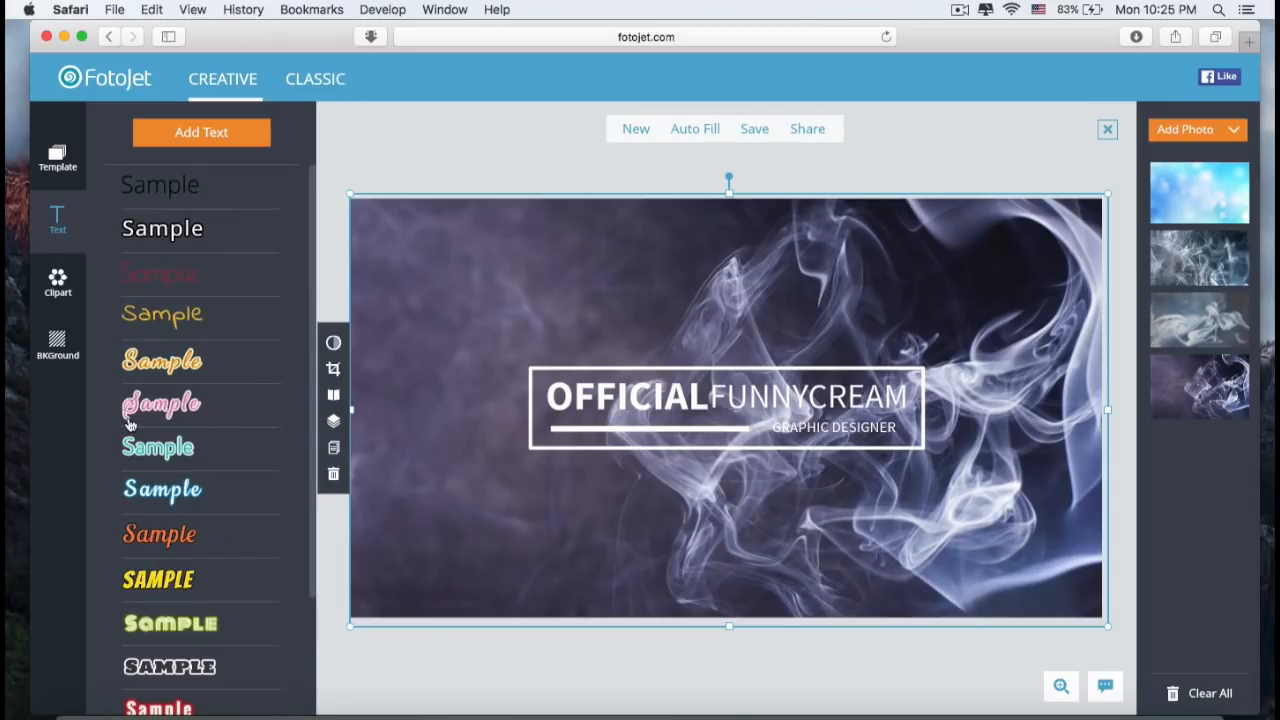
{"action": "left_click", "coordinate": [56, 284]}
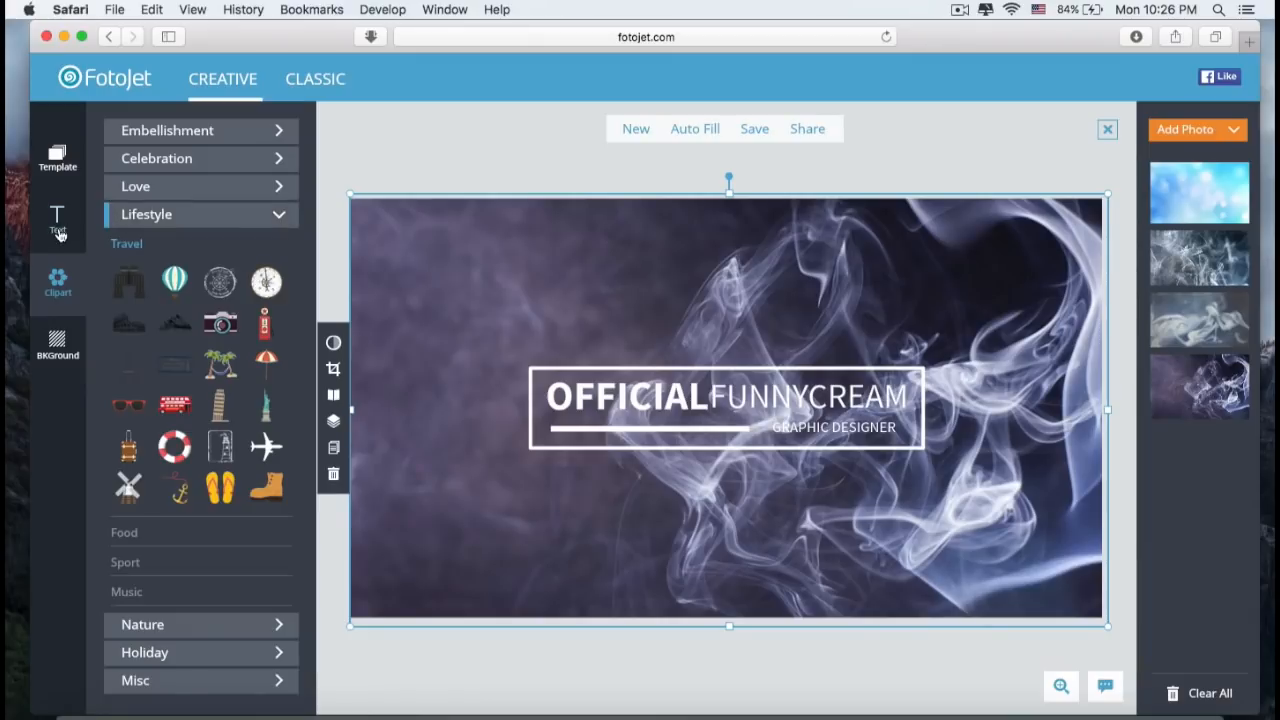
{"action": "left_click", "coordinate": [56, 156]}
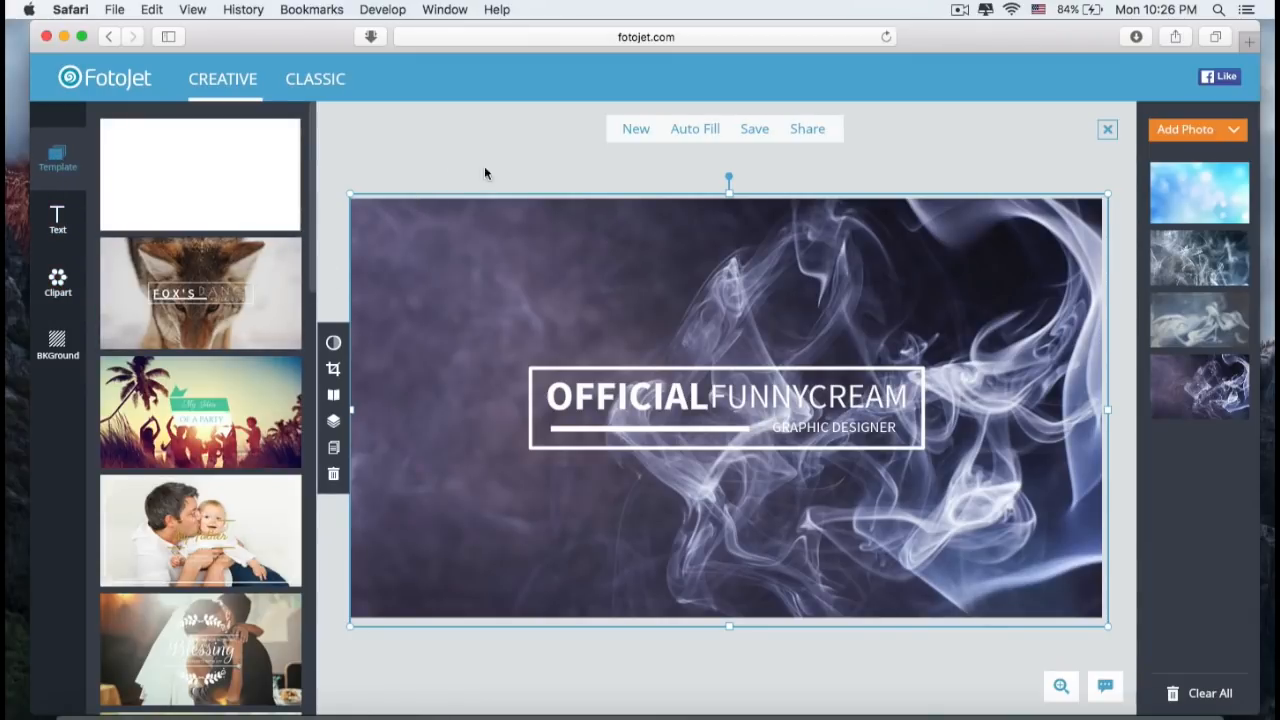
{"action": "mouse_move", "coordinate": [532, 160]}
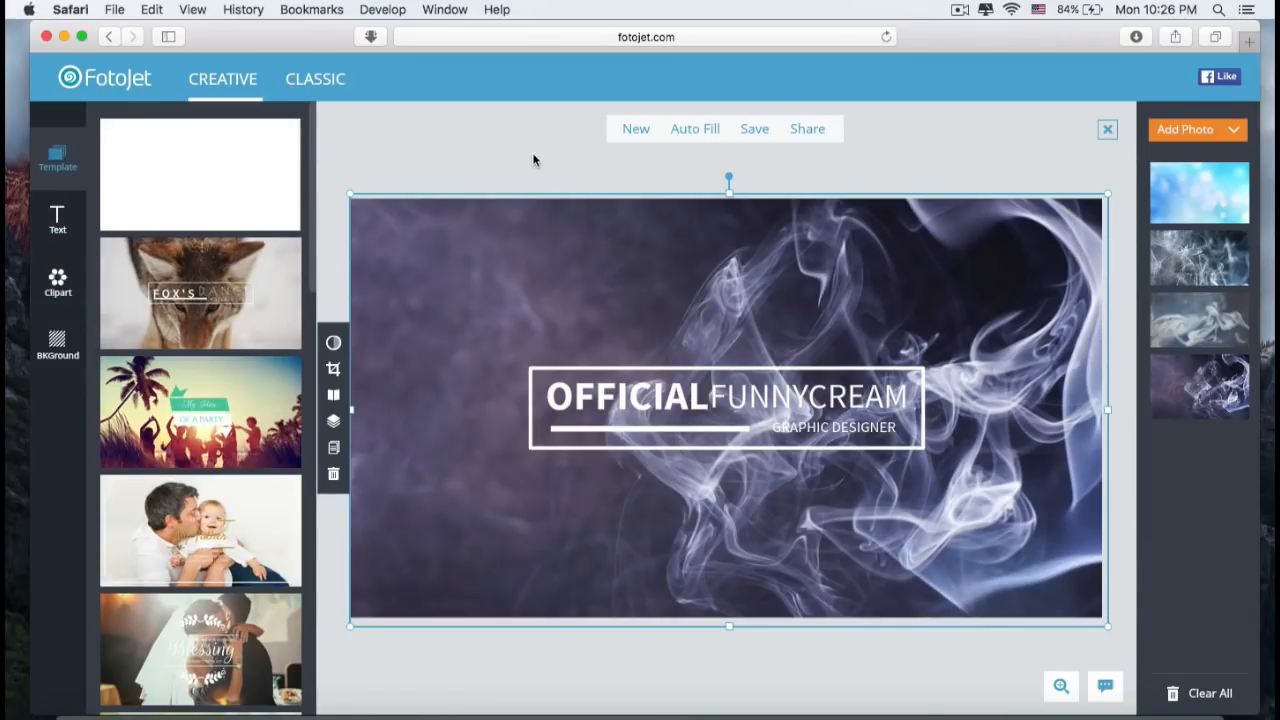